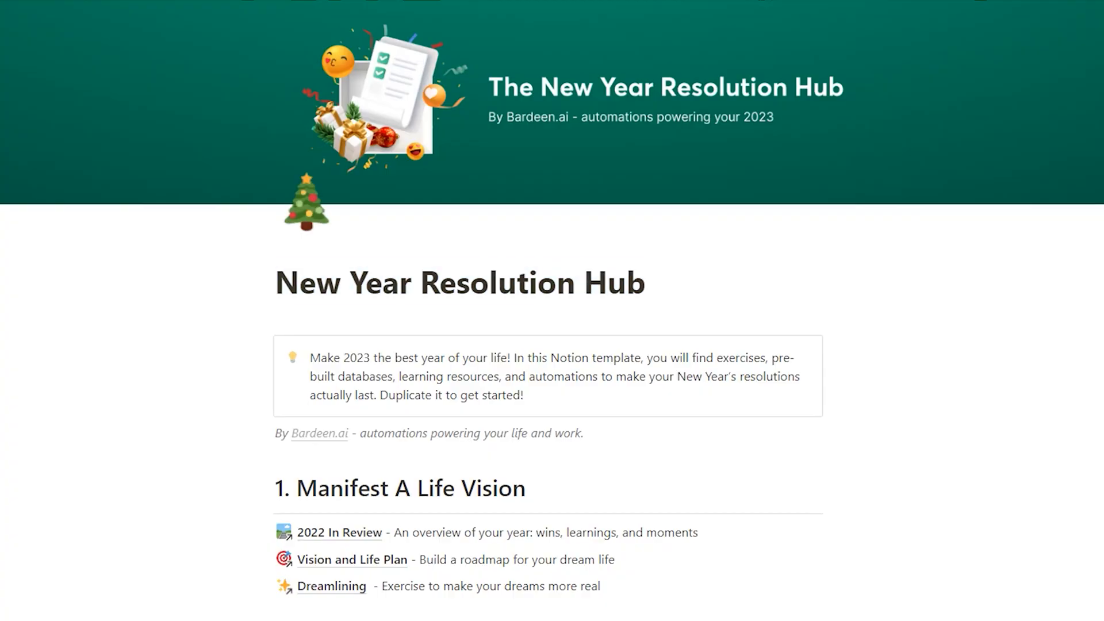
Scroll through the review page and play the Dreamy Vibes playlist preview.
scroll(down, 3)
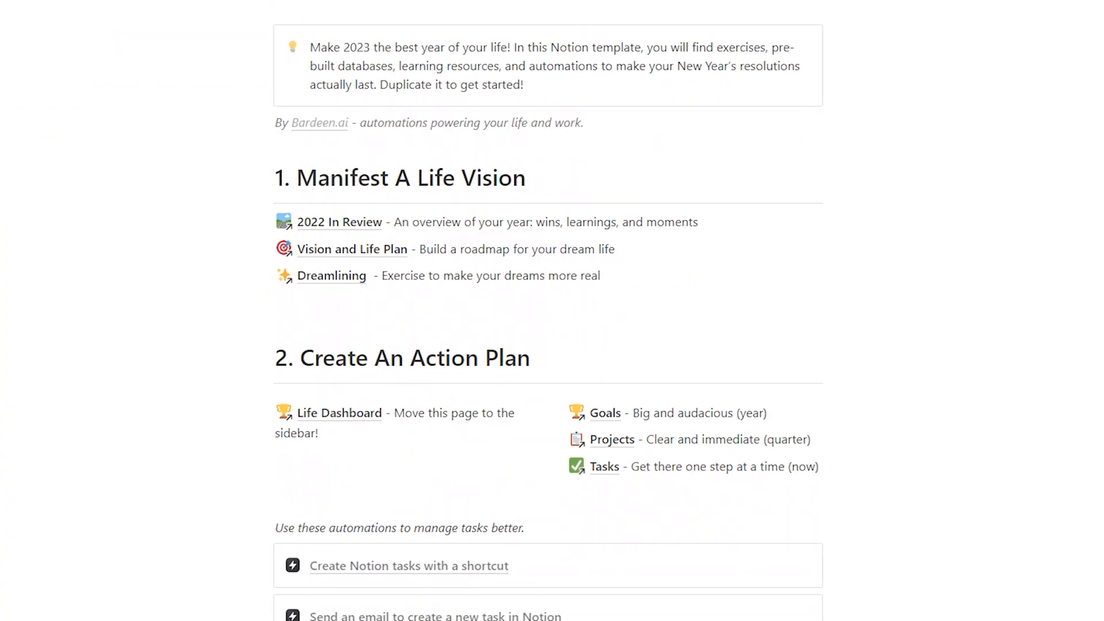
scroll(down, 3)
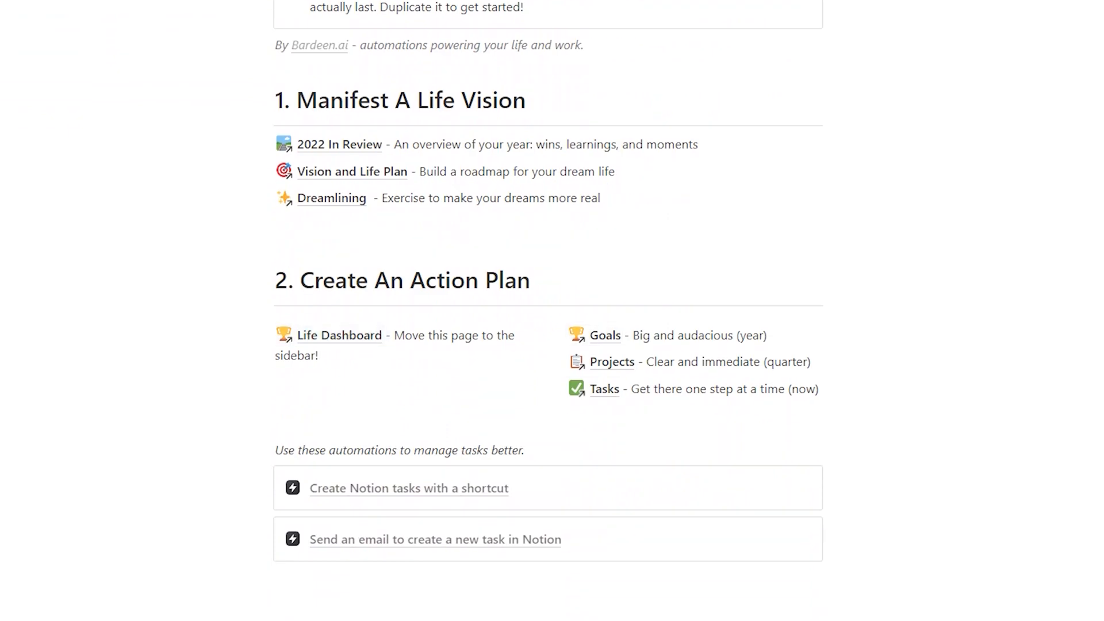
scroll(down, 3)
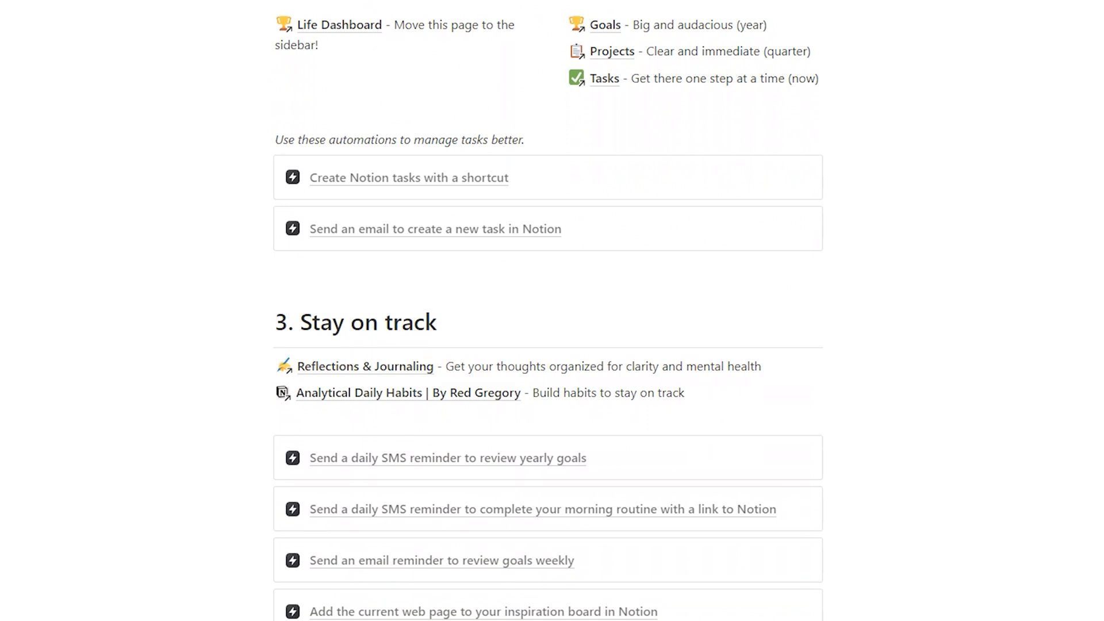
scroll(down, 3)
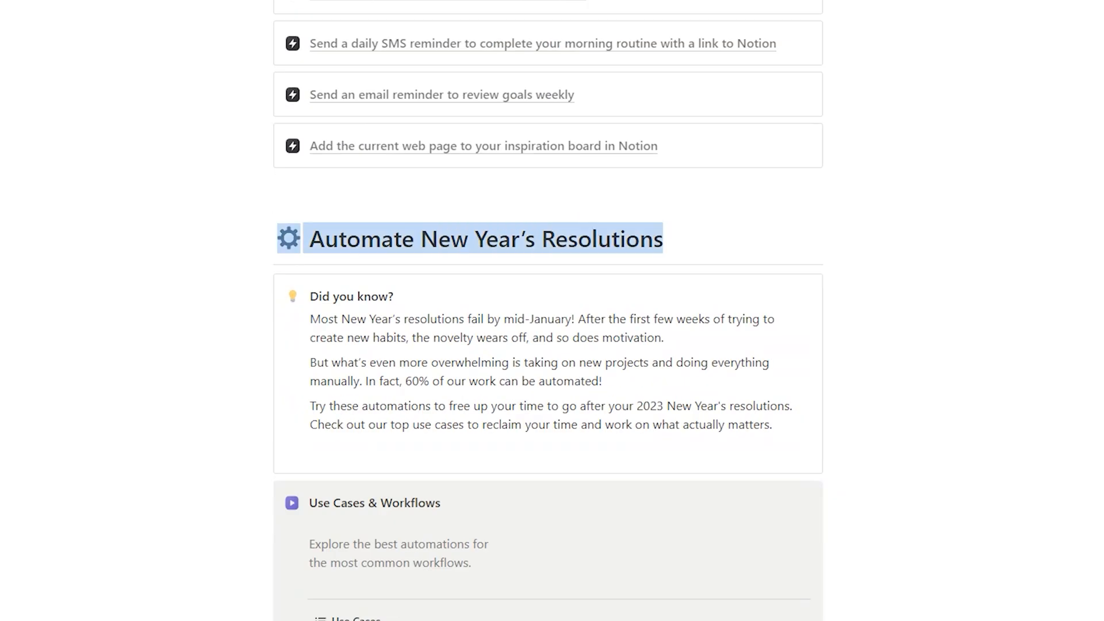
scroll(down, 3)
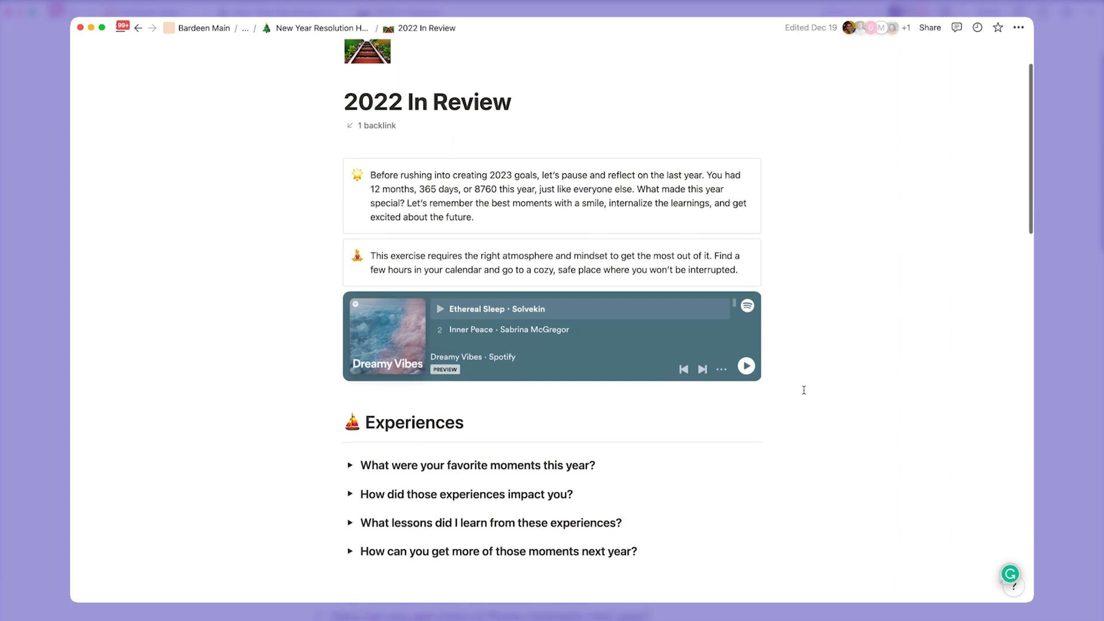
click(745, 366)
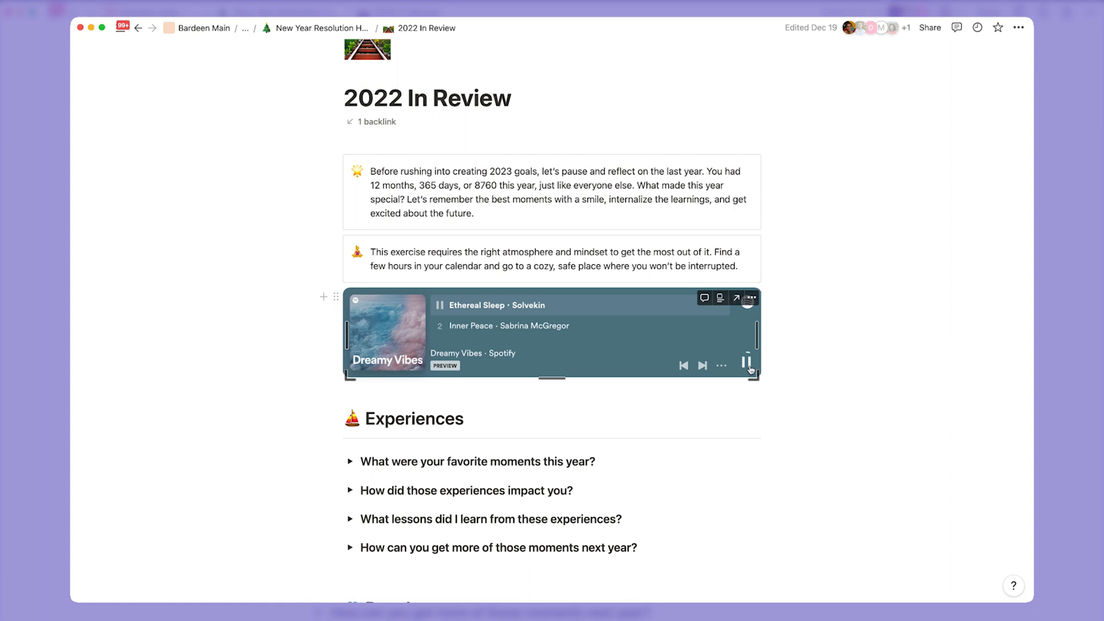
scroll(down, 3)
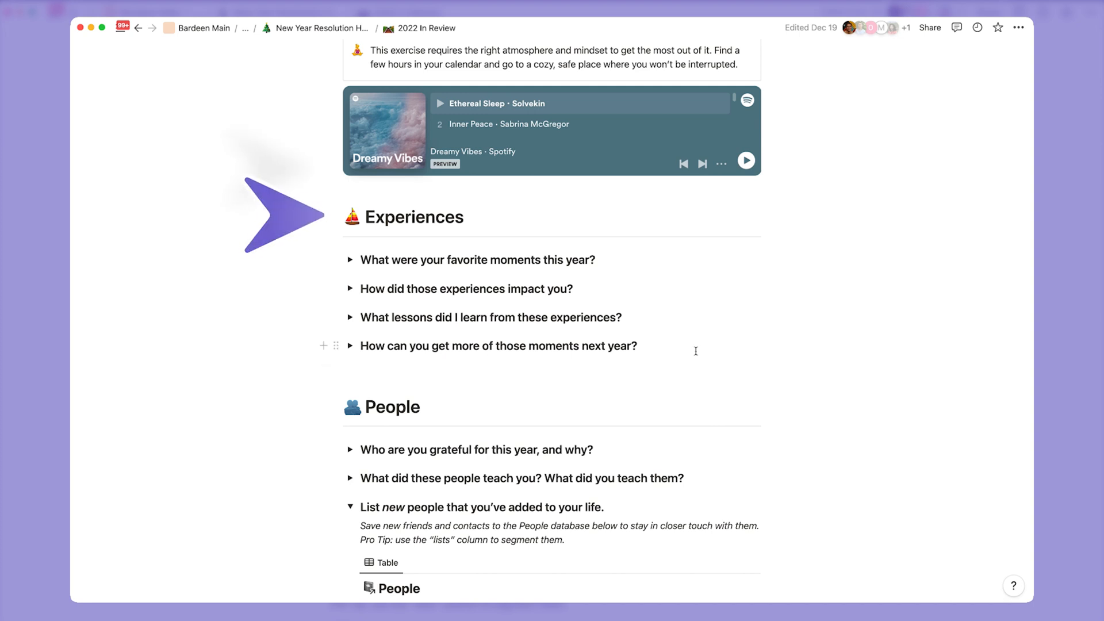
scroll(down, 3)
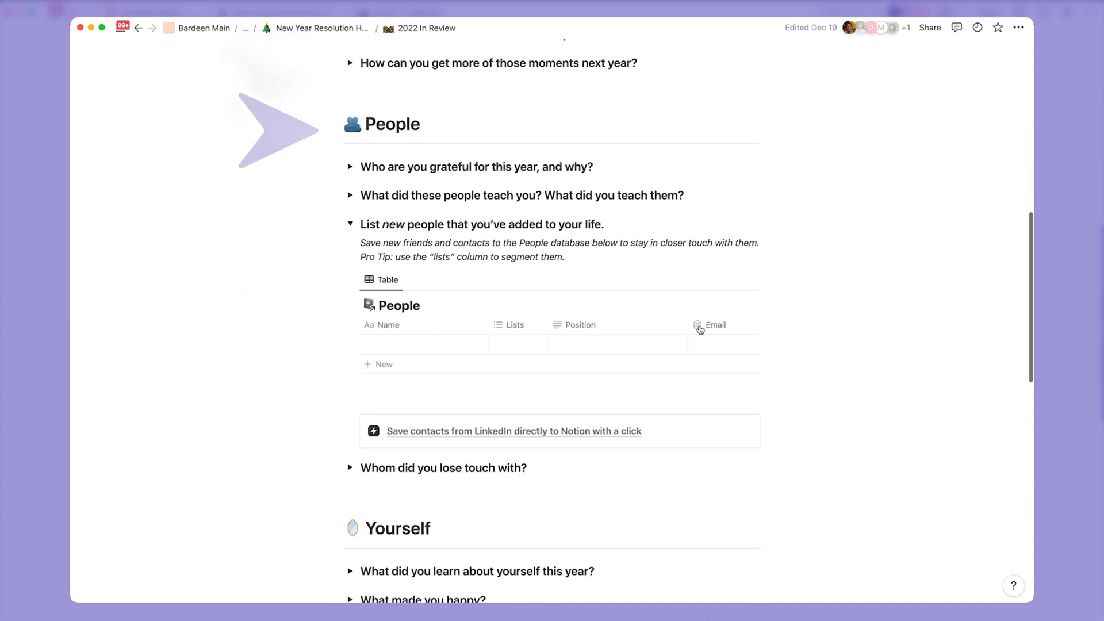
scroll(down, 3)
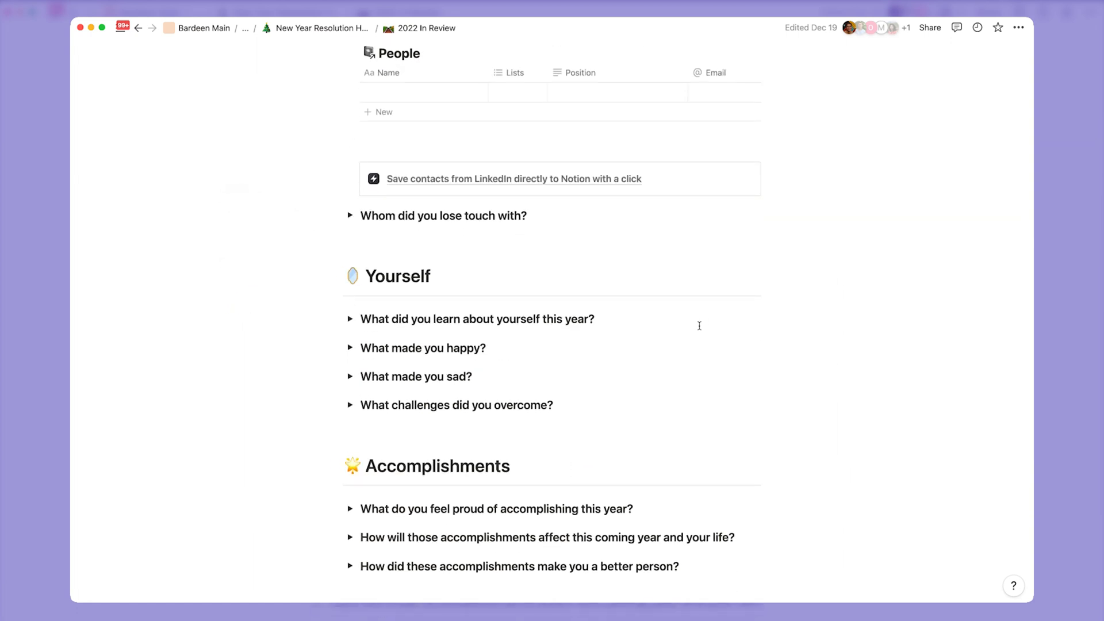
scroll(down, 3)
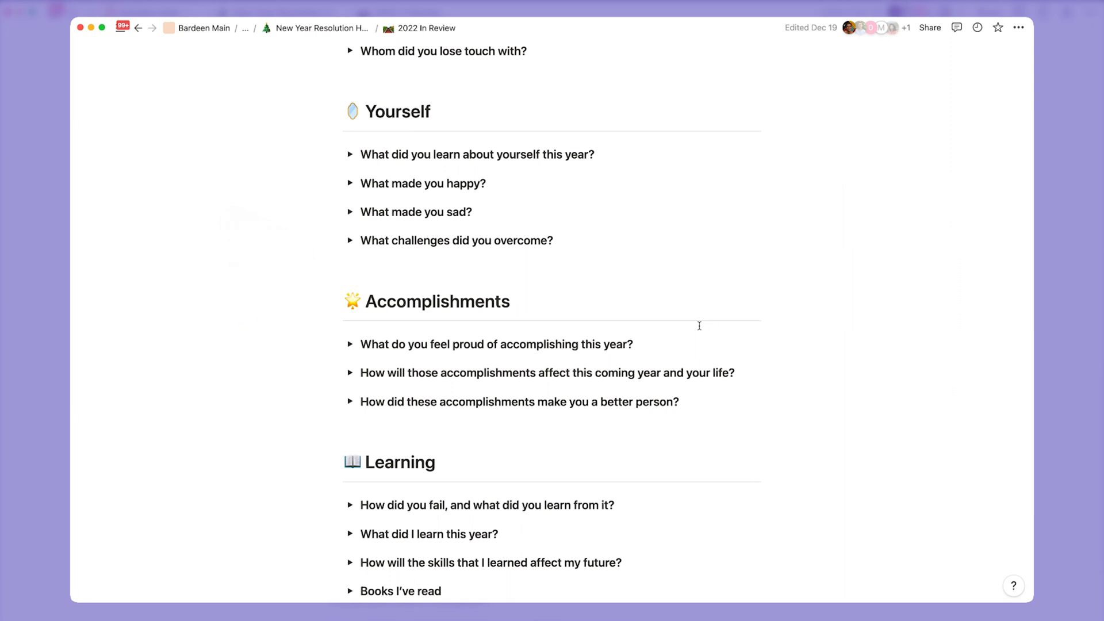
scroll(down, 3)
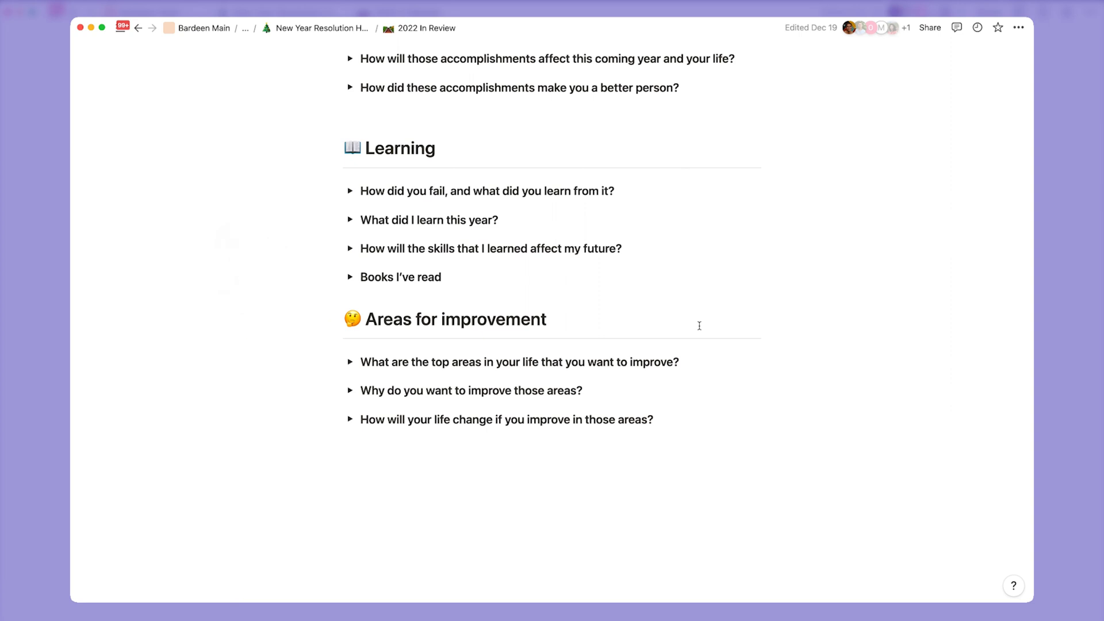
mouse_move(529, 425)
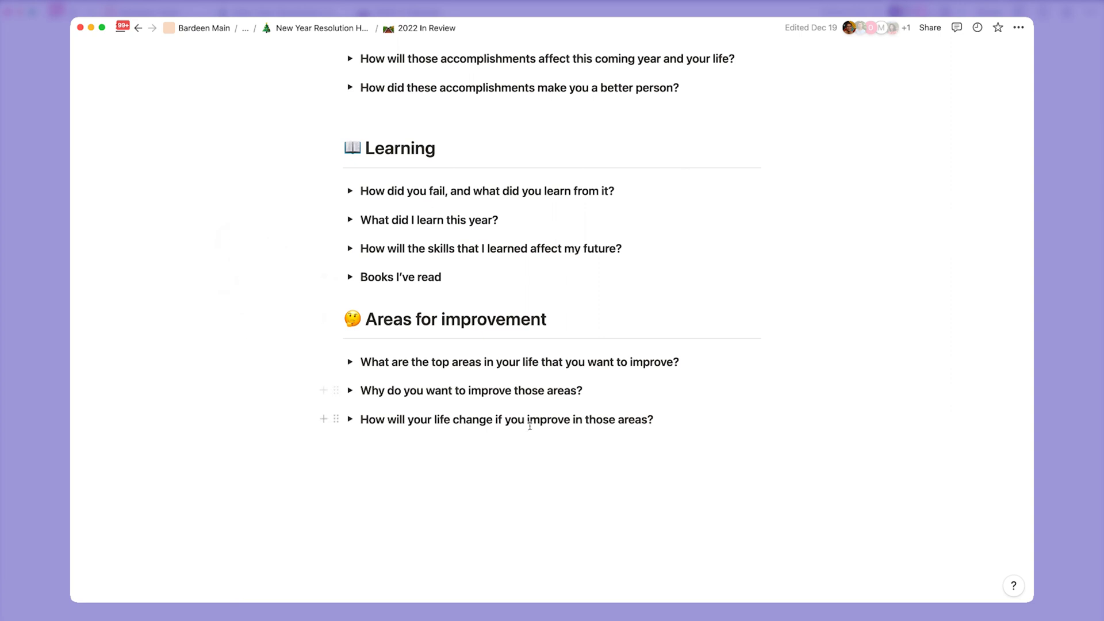
mouse_move(350, 222)
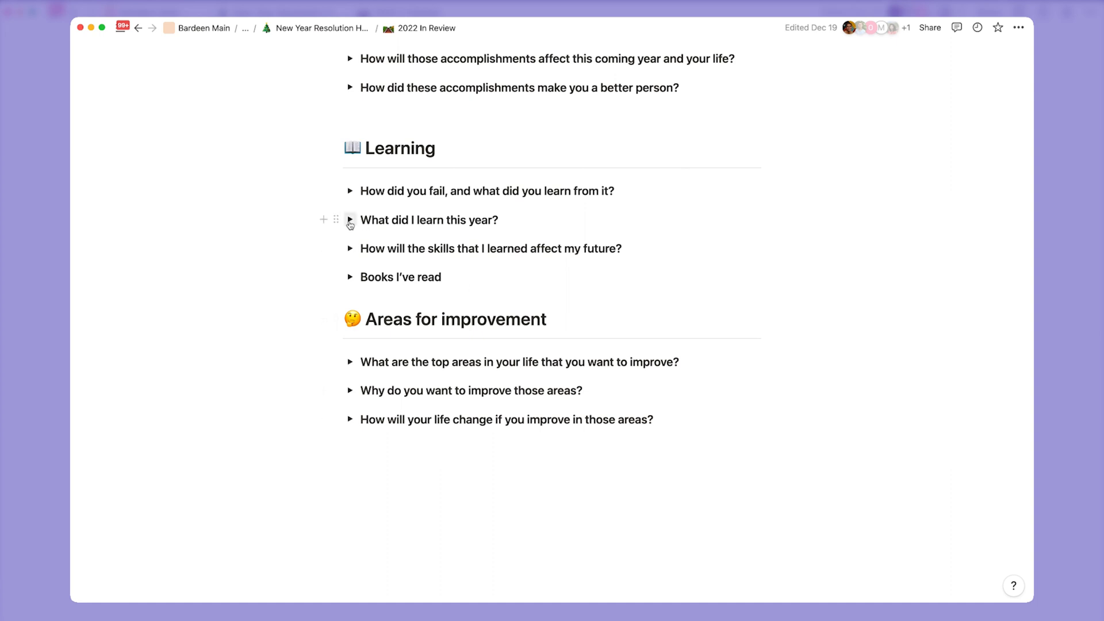
Expand 'What did I learn this year?' and add the bullet 'No code automations.' with a new empty bullet below.
click(350, 219)
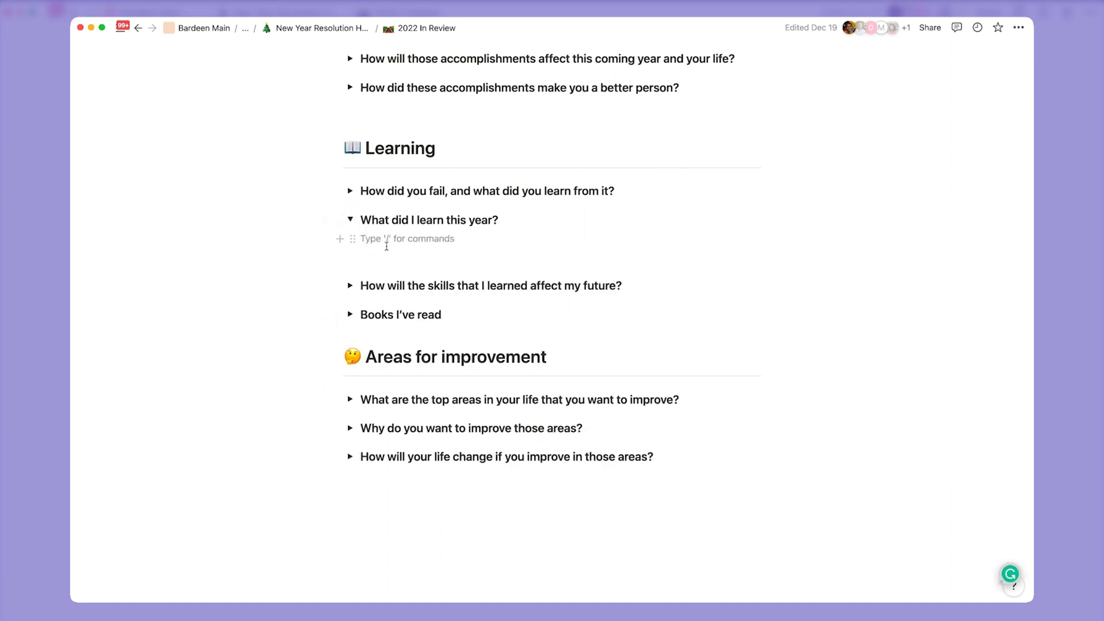
text(No code)
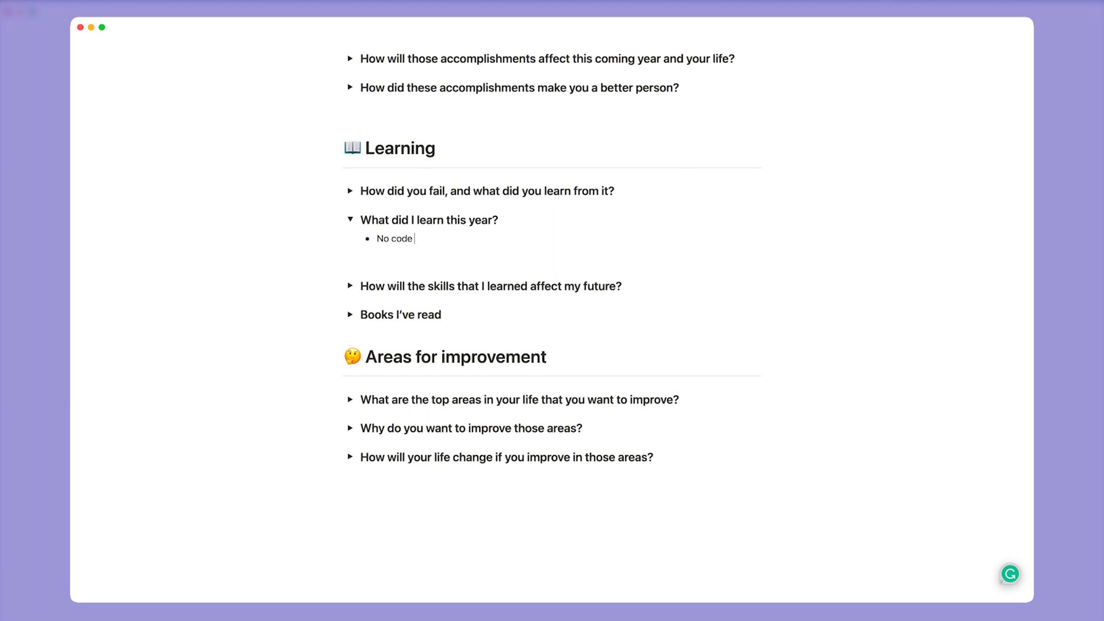
text(automations.)
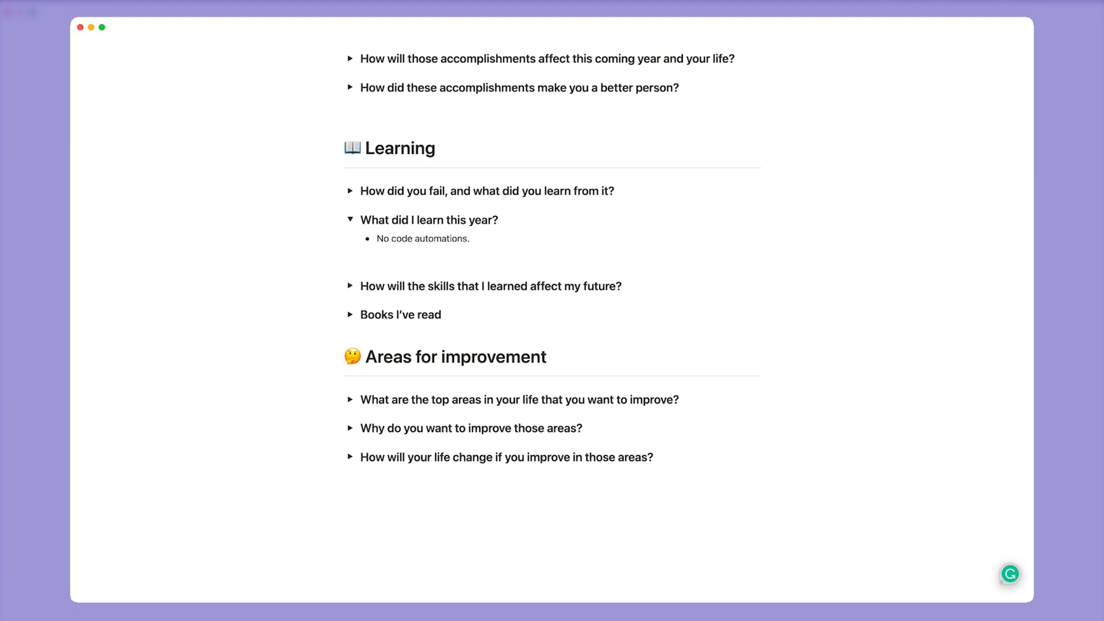
click(468, 238)
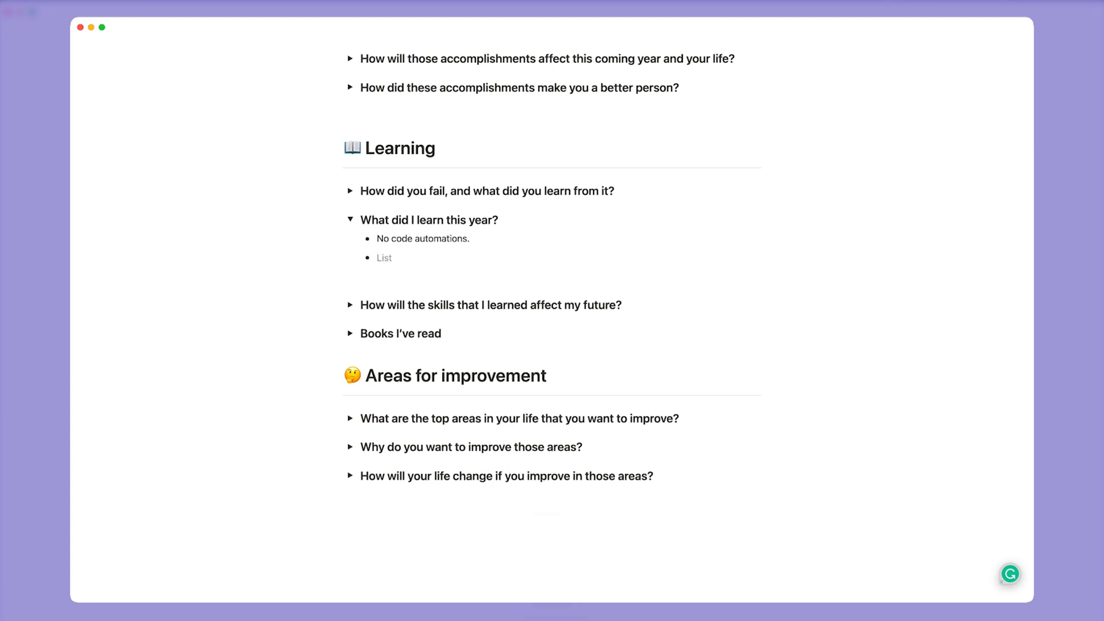
click(384, 258)
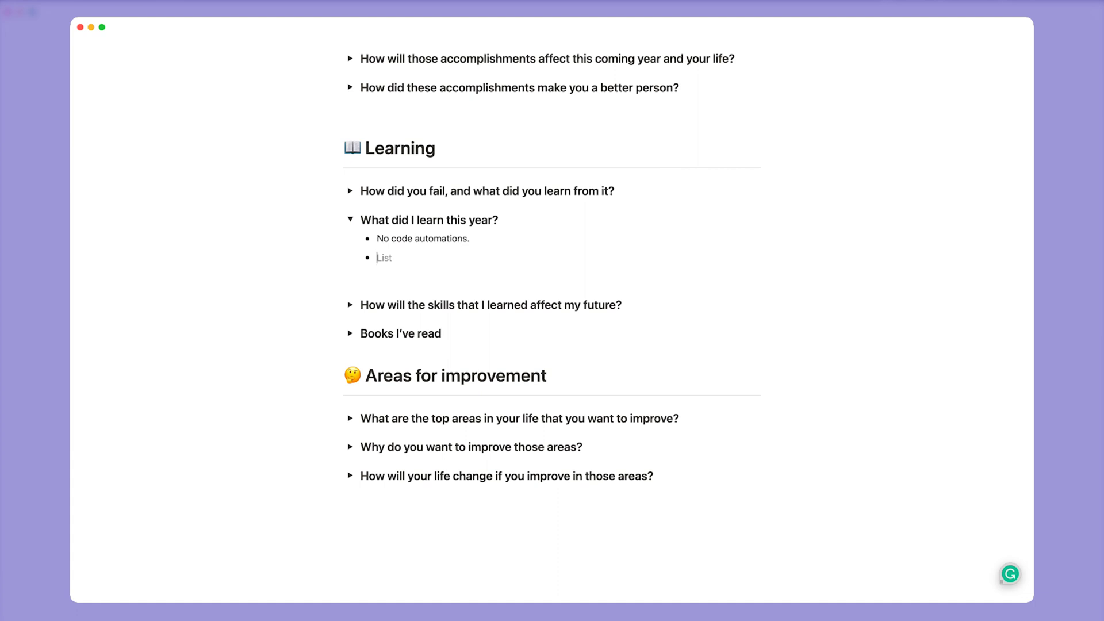
scroll(up, 3)
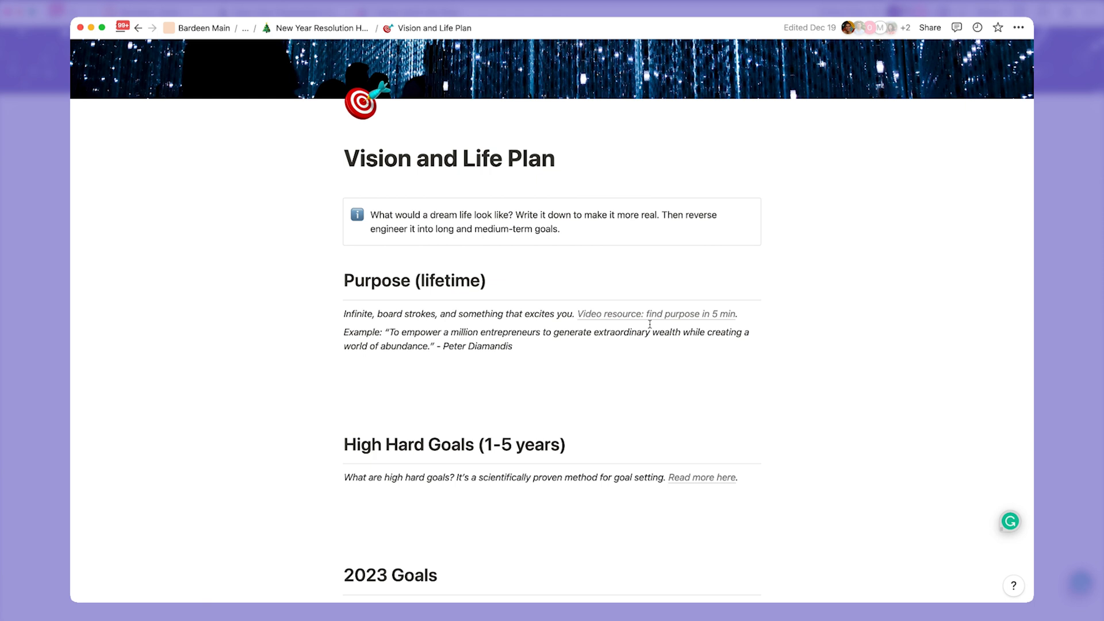
mouse_move(689, 318)
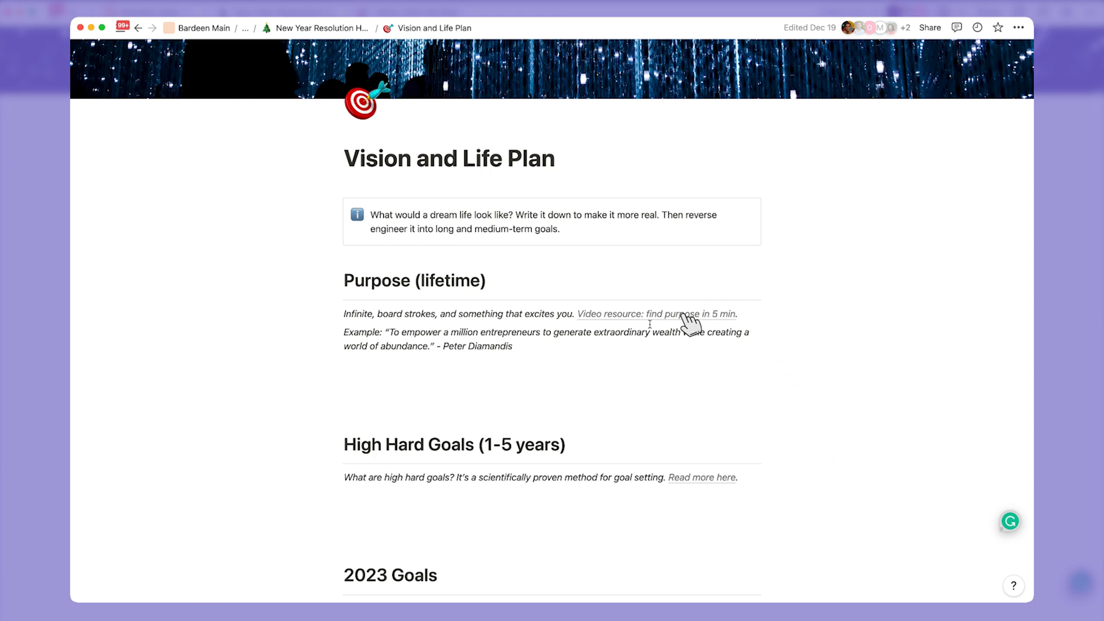
Follow the 'find purpose in 5 min' video resource link to YouTube.
click(657, 314)
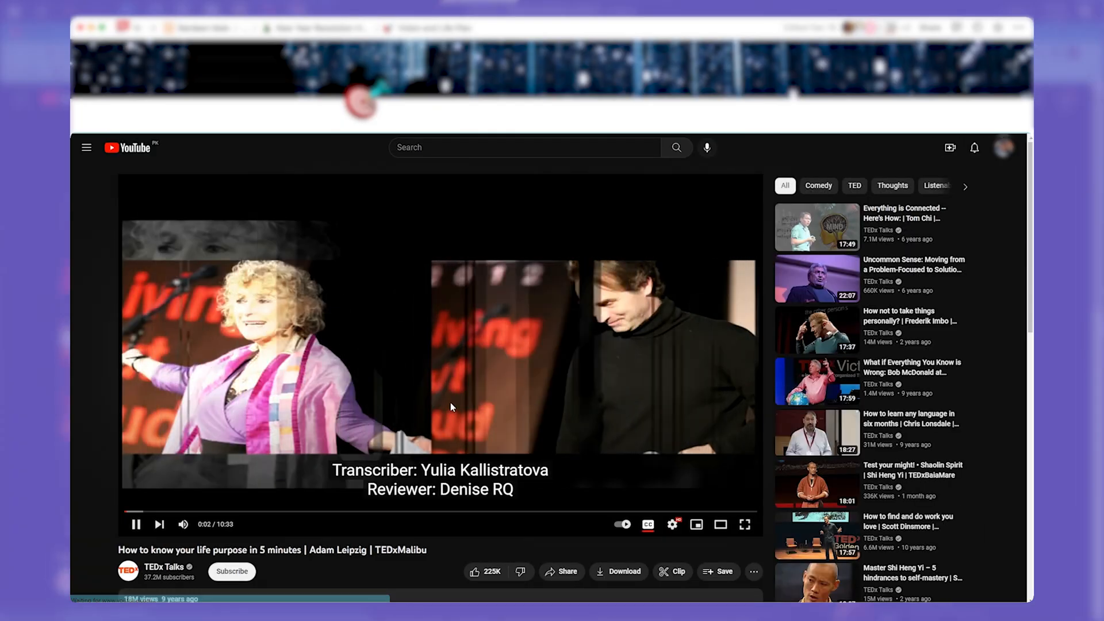
Close the YouTube talk window and return to the Vision and Life Plan page.
click(433, 27)
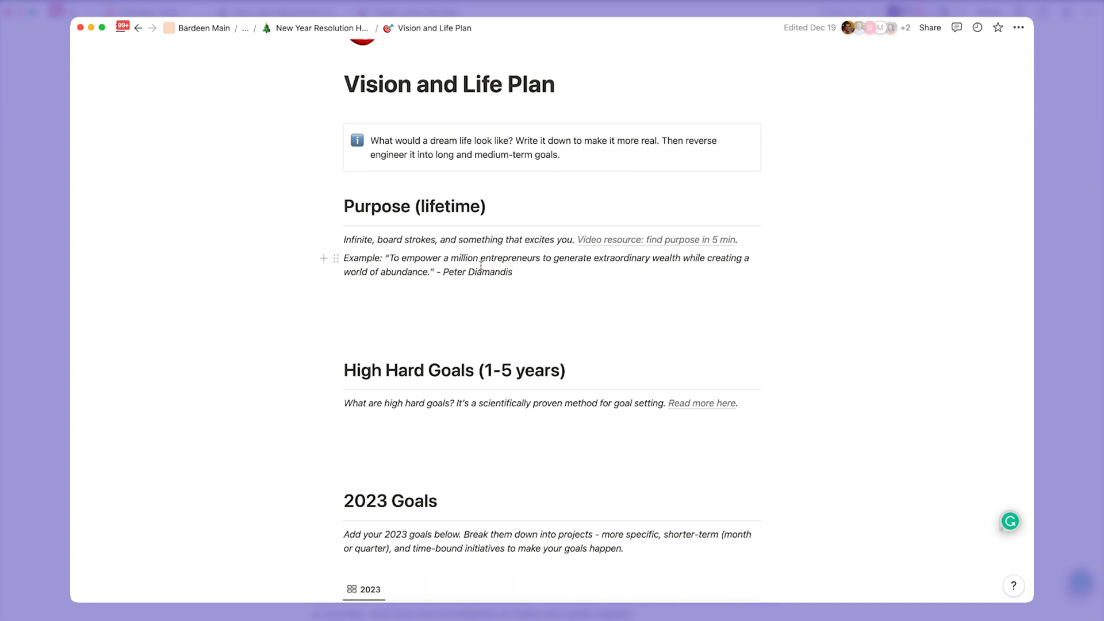
scroll(down, 3)
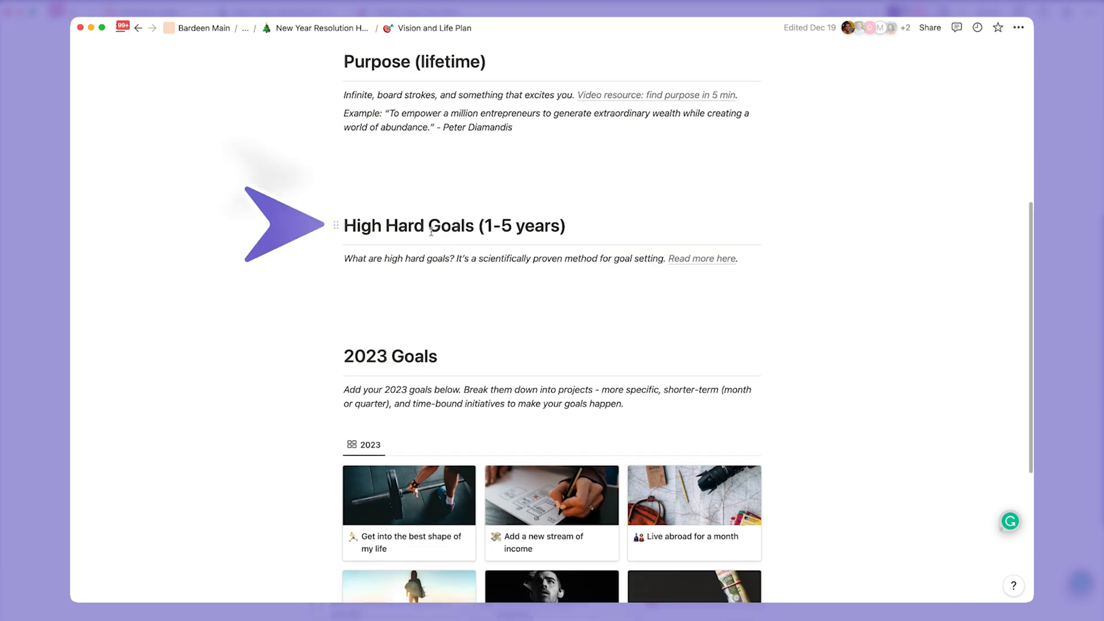
double_click(429, 226)
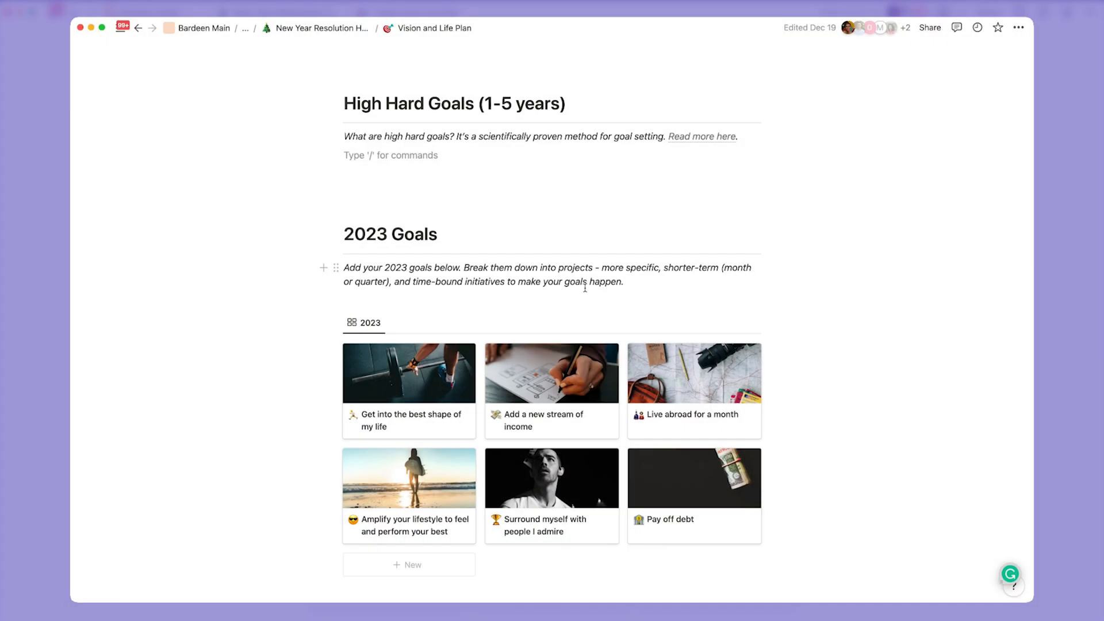
click(408, 373)
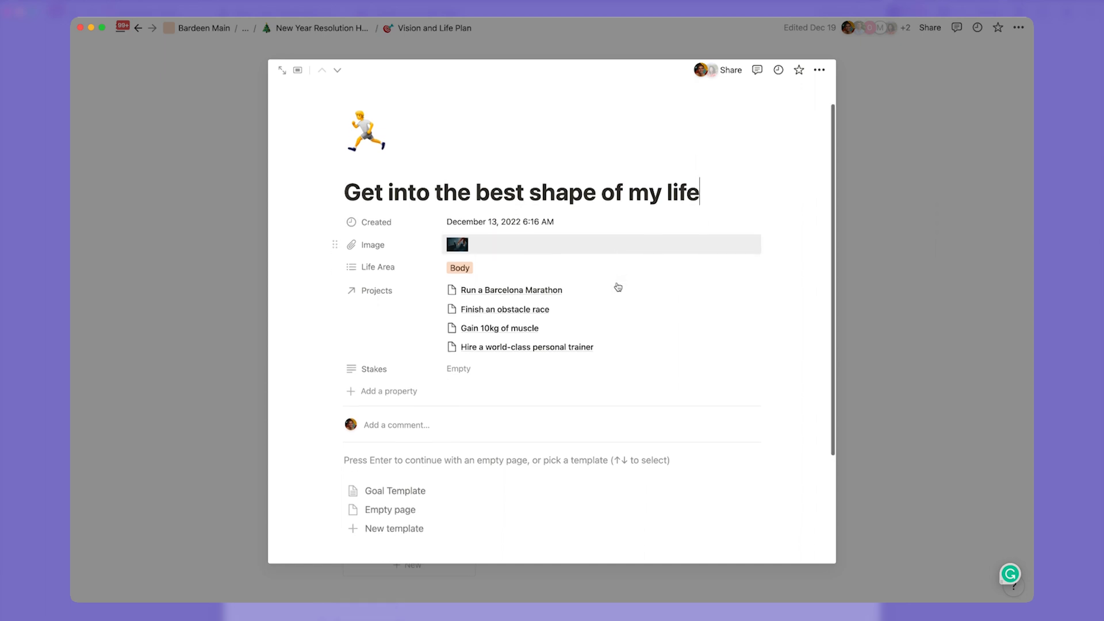
mouse_move(528, 288)
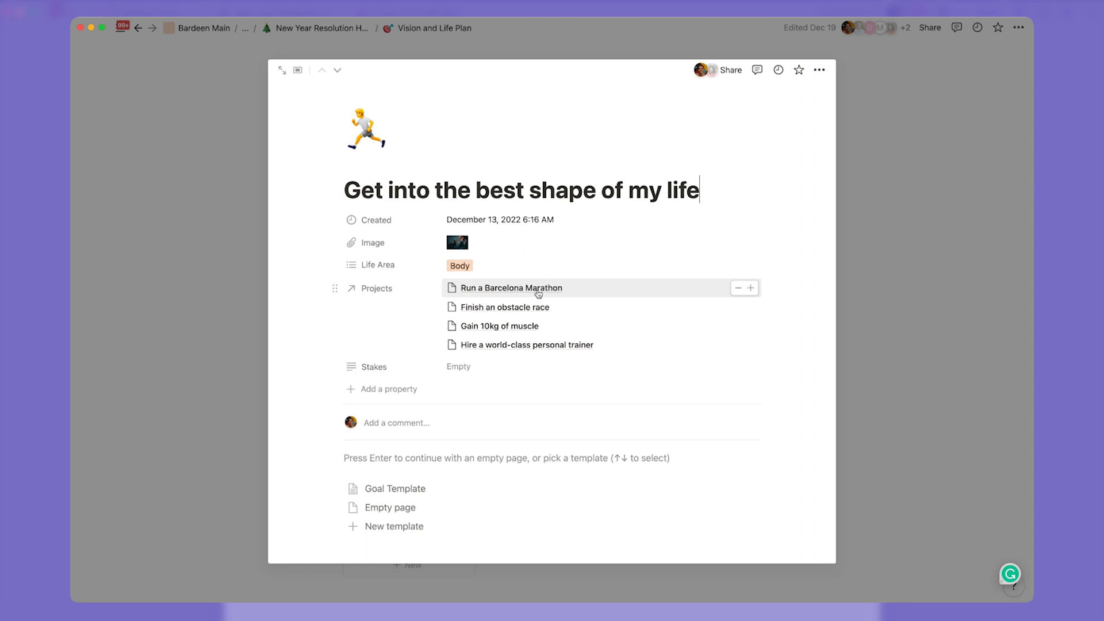
mouse_move(562, 309)
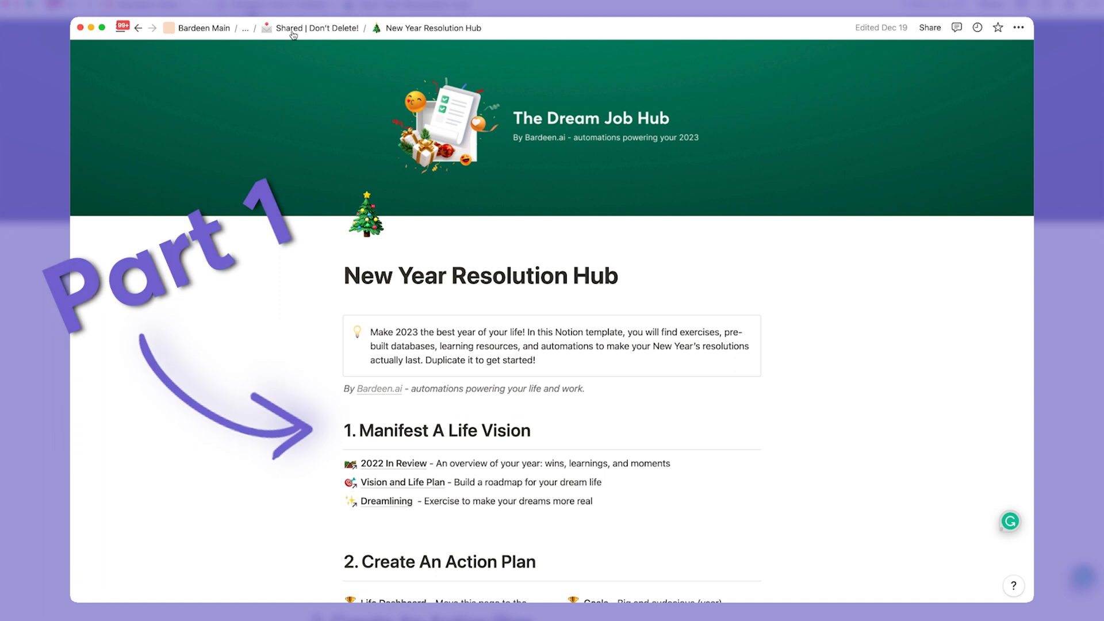
Reach Create An Action Plan and open the Projects gallery grouped by 2023 goals.
scroll(down, 3)
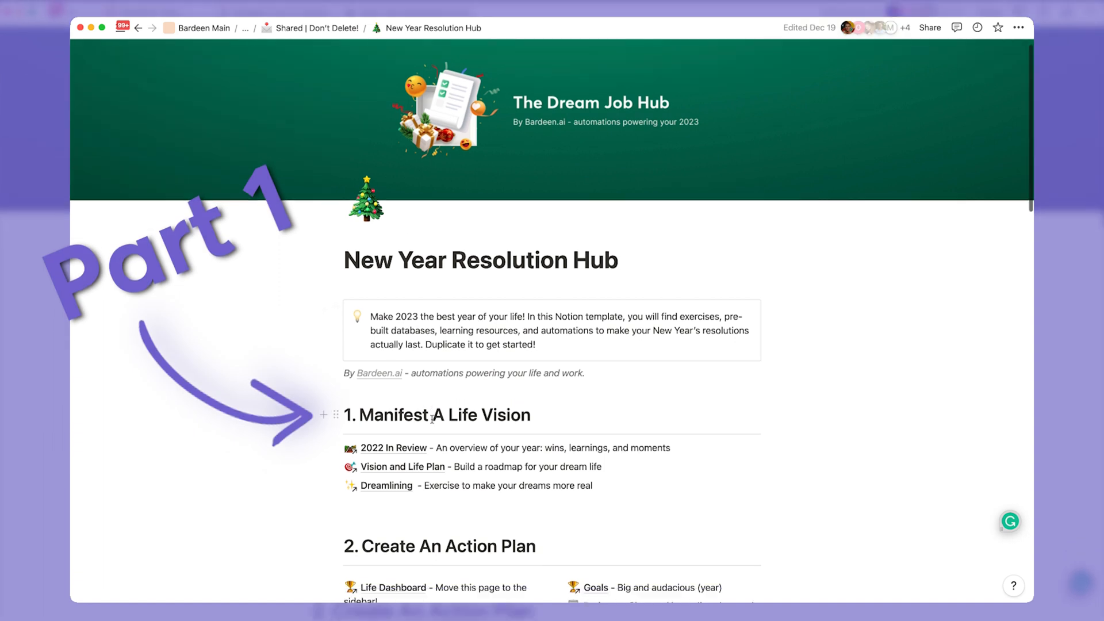
scroll(down, 3)
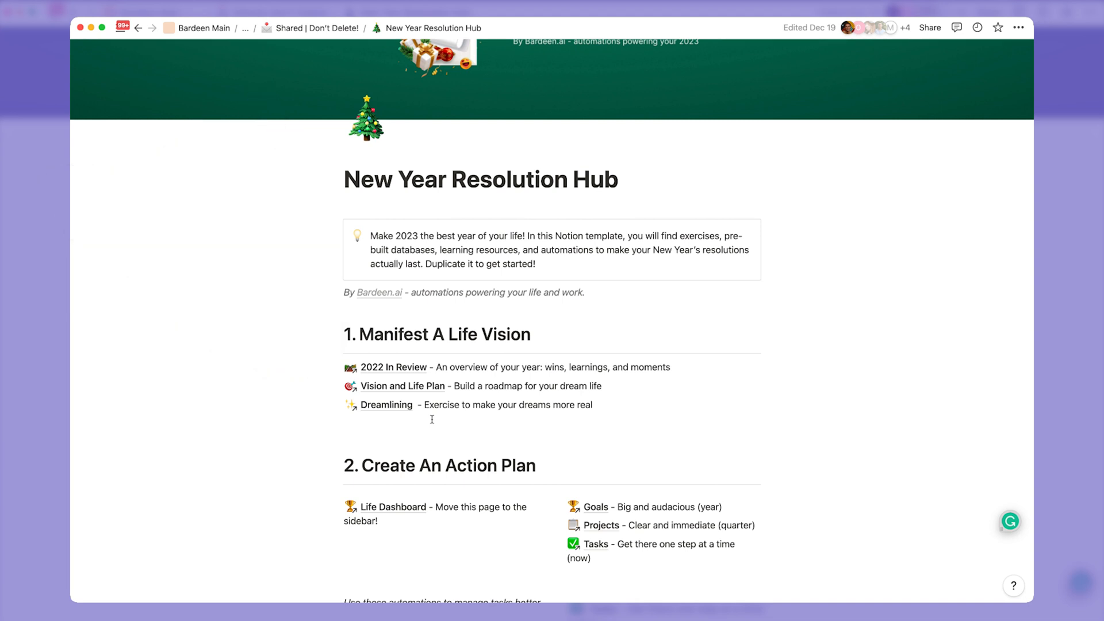
scroll(down, 3)
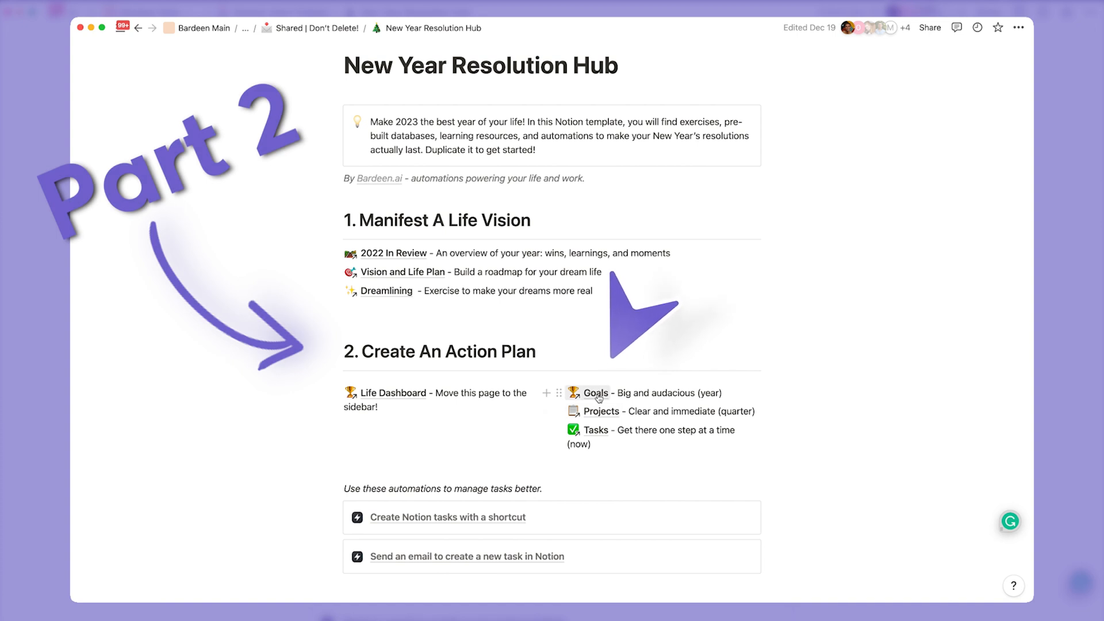
click(602, 412)
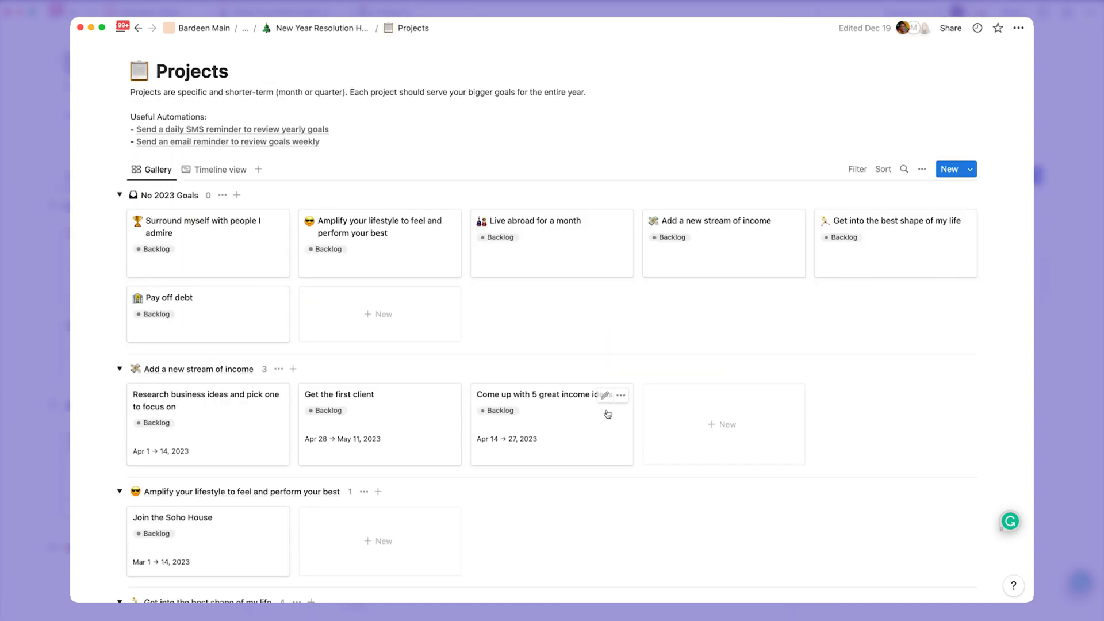
scroll(down, 3)
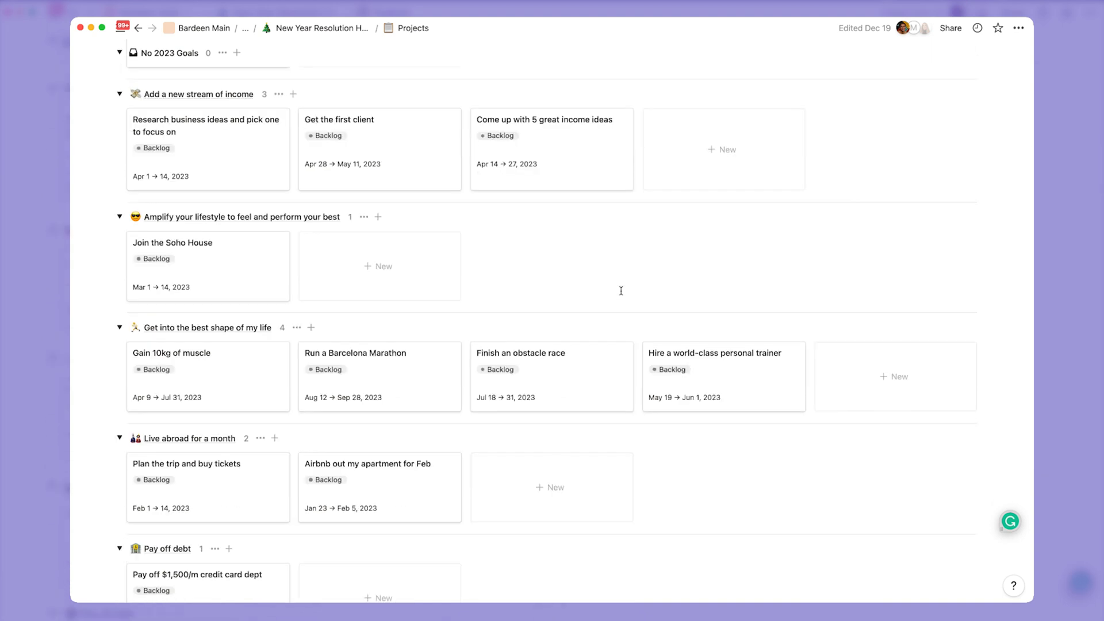
scroll(up, 3)
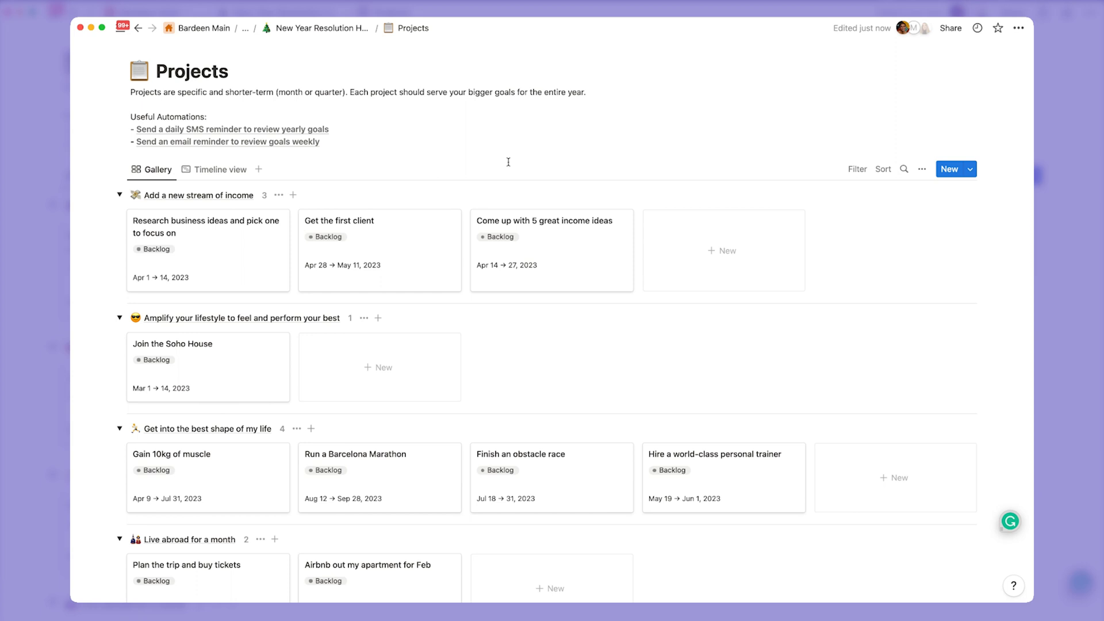
View Projects in the Timeline layout with the No 2023 Goals group collapsed.
click(218, 169)
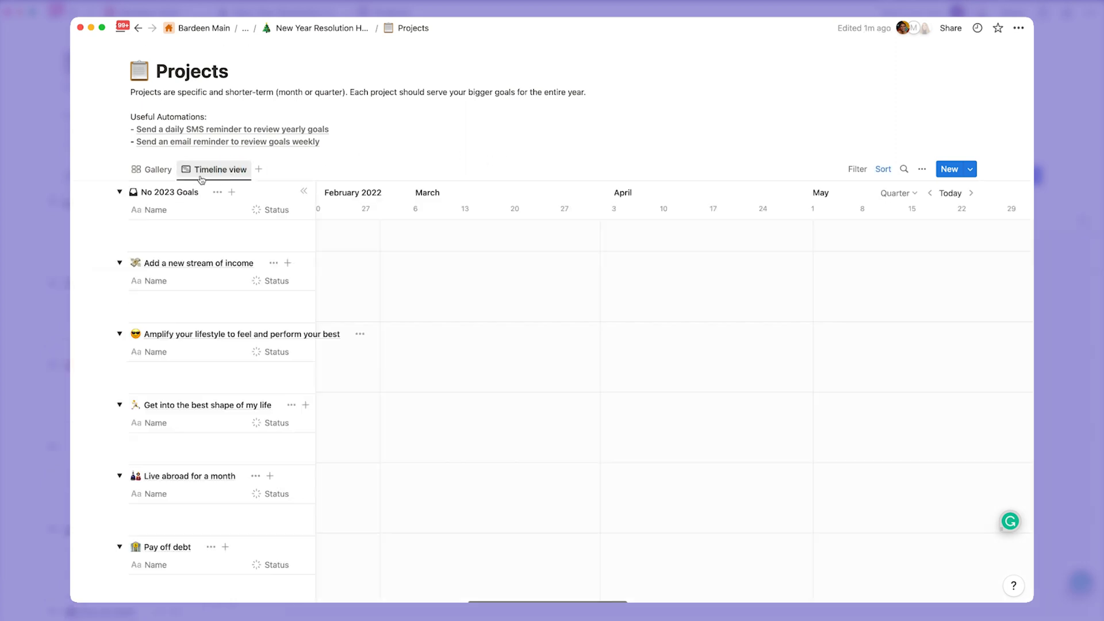
click(118, 192)
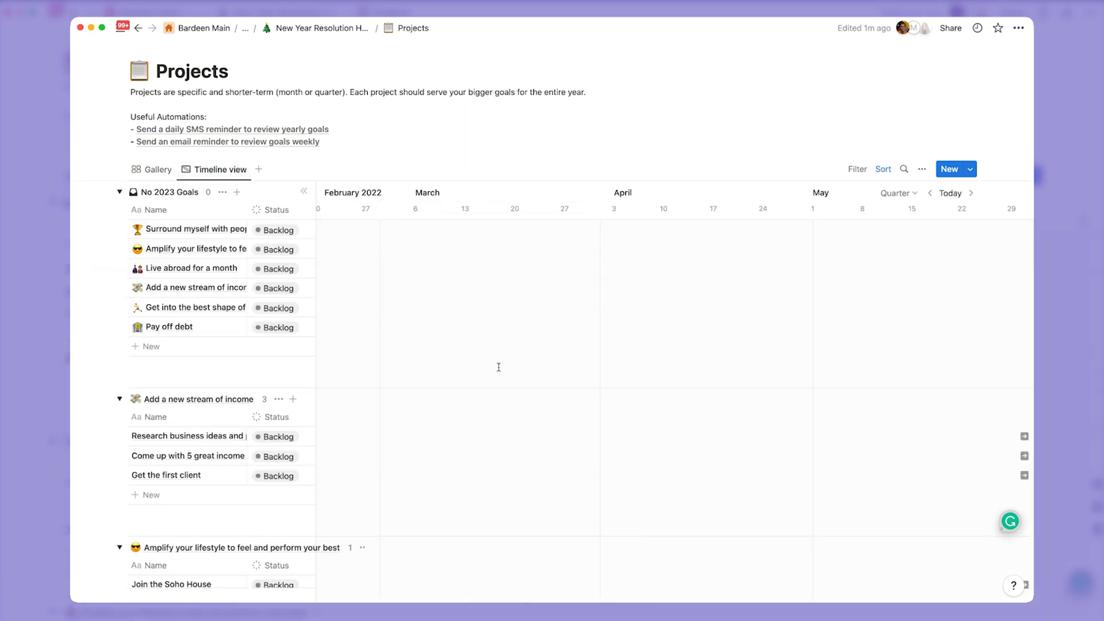
click(119, 193)
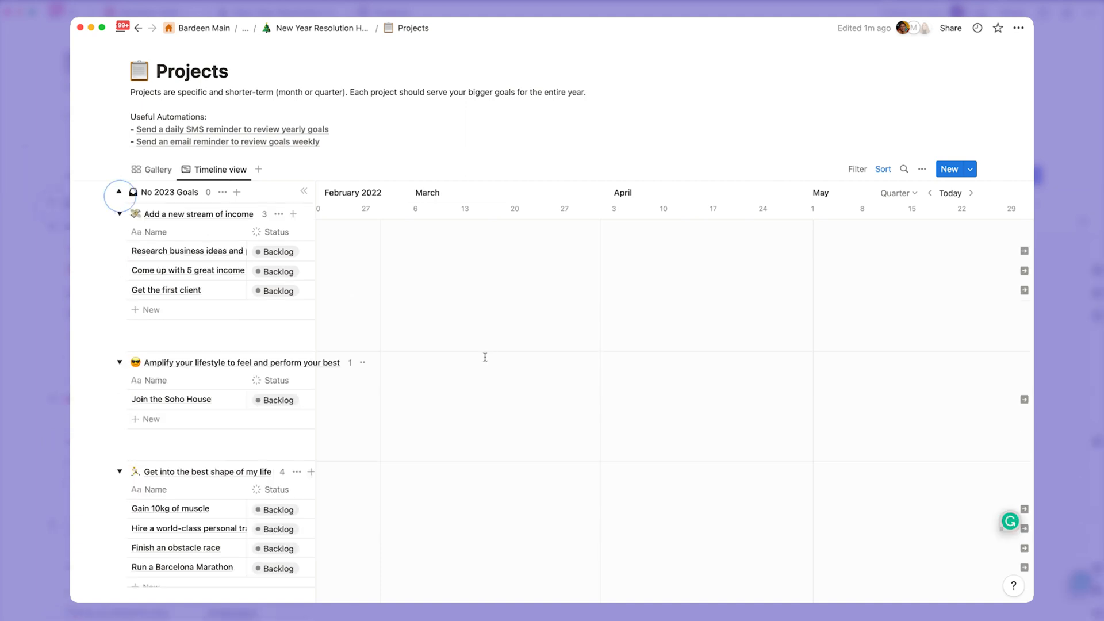
scroll(down, 3)
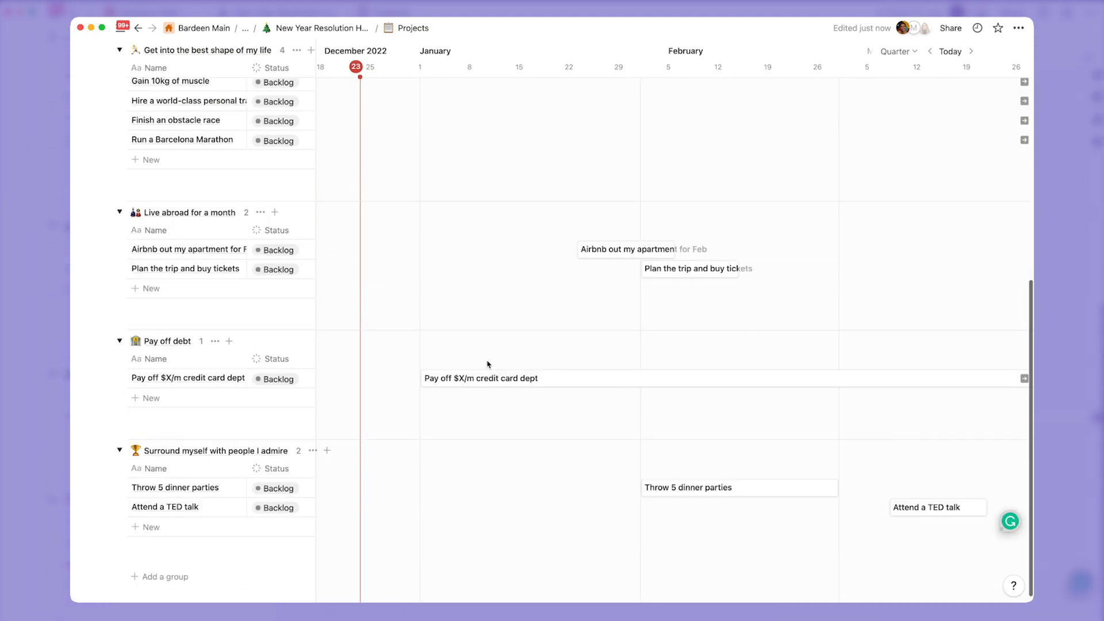
scroll(up, 3)
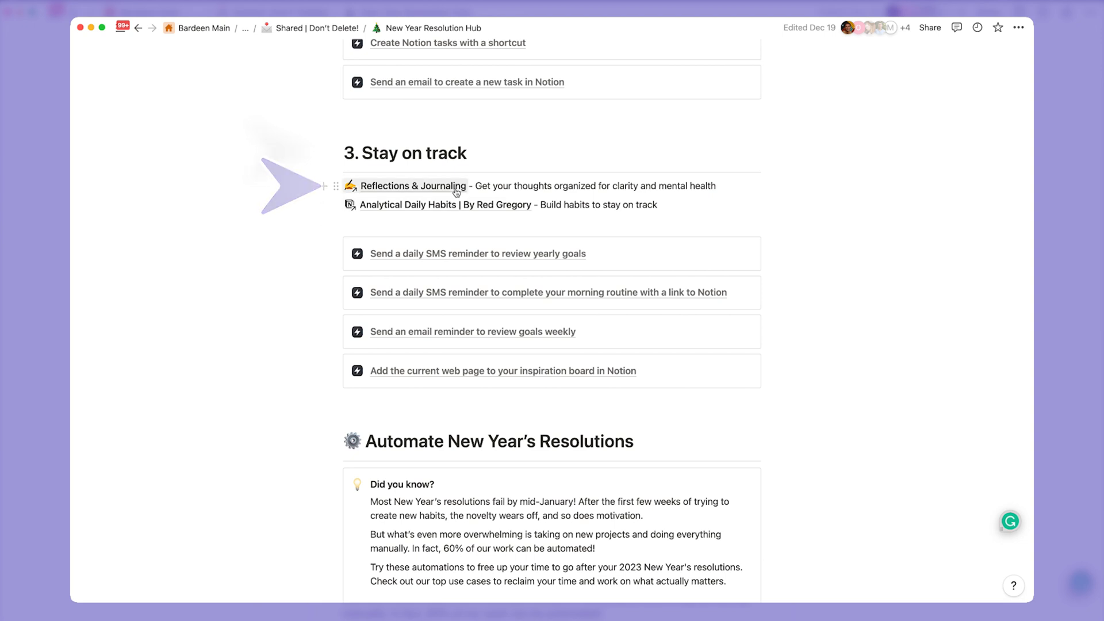
Open Reflections & Journaling from the Stay on track section.
click(412, 186)
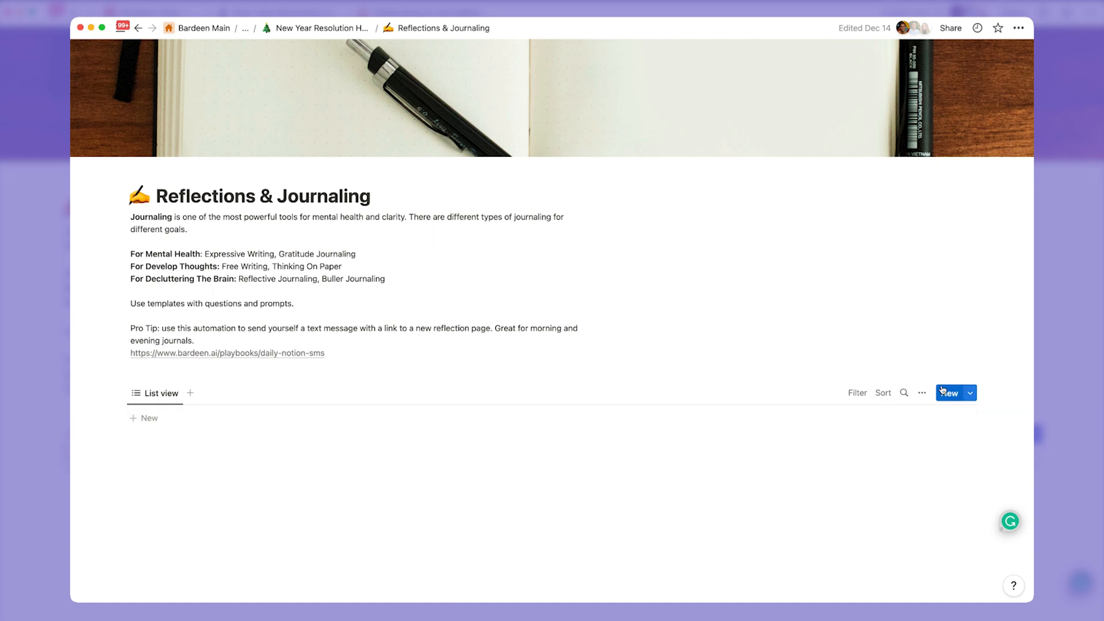
Create a new journal entry using the Journaling for to-do lists template.
click(951, 393)
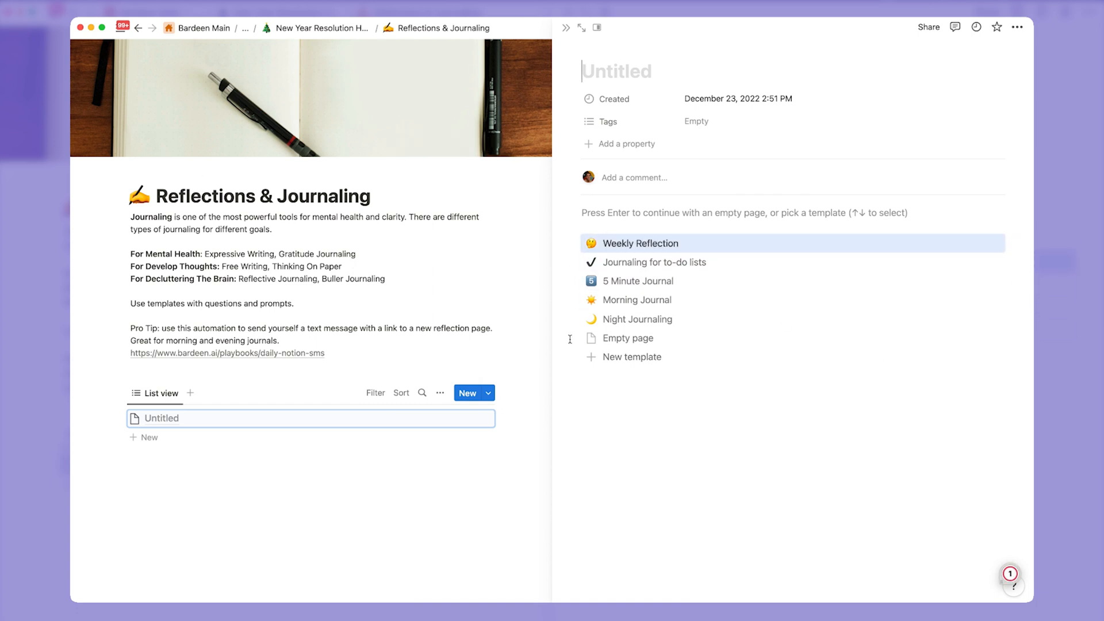
mouse_move(669, 244)
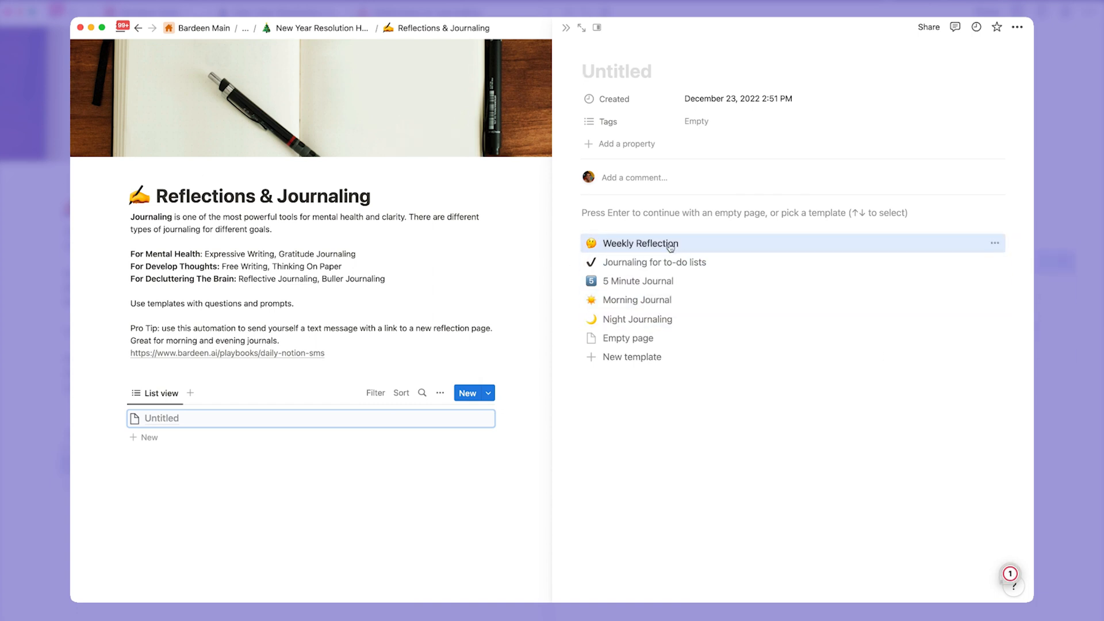
mouse_move(686, 301)
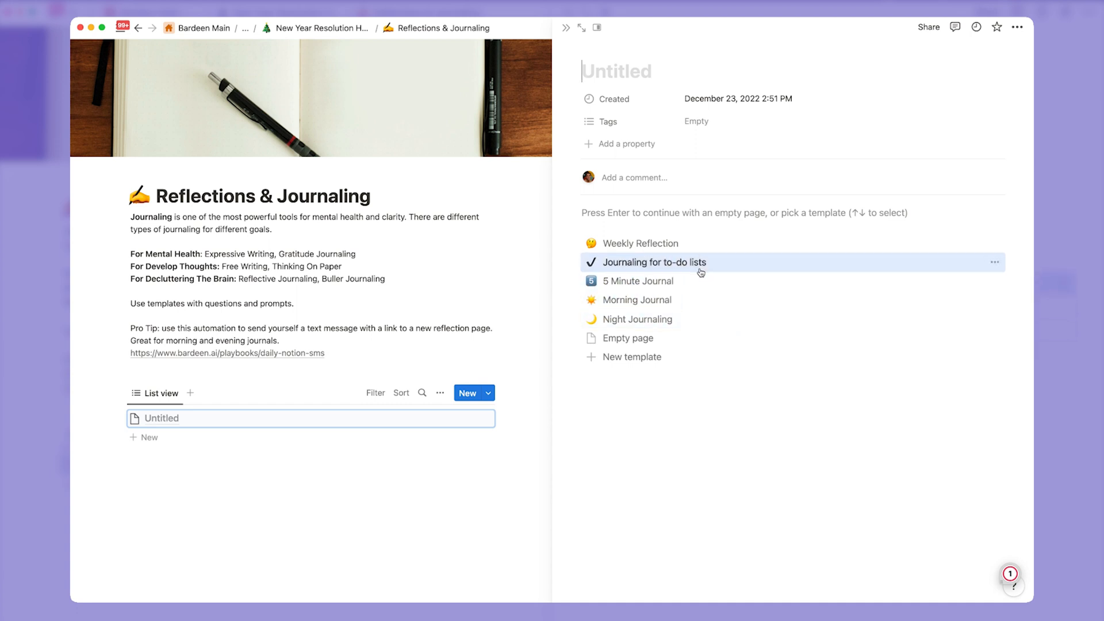
click(649, 262)
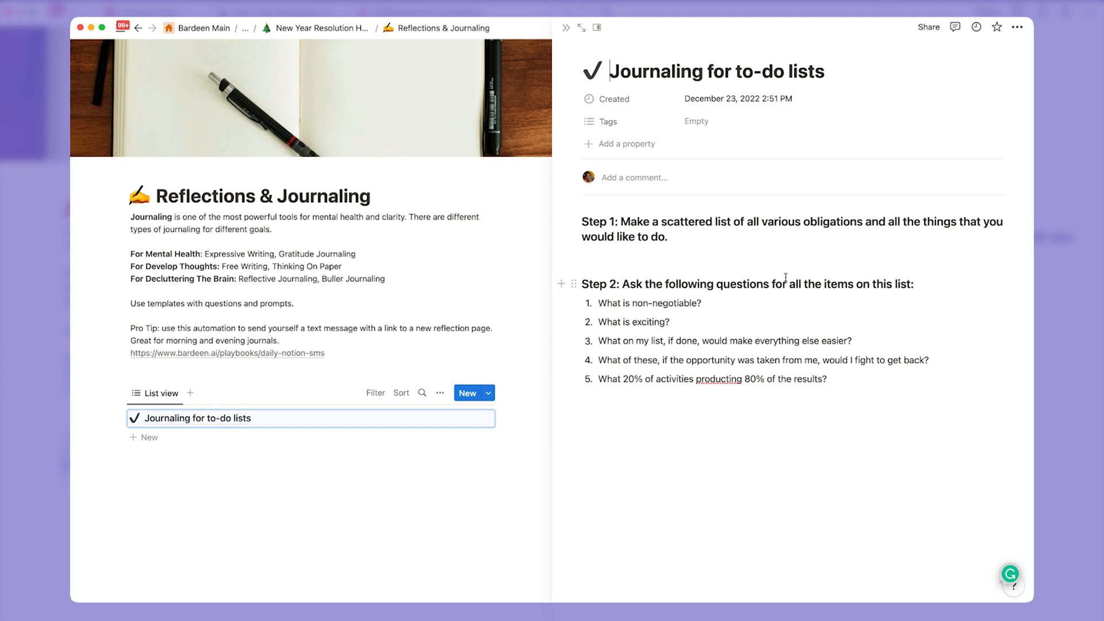
mouse_move(342, 482)
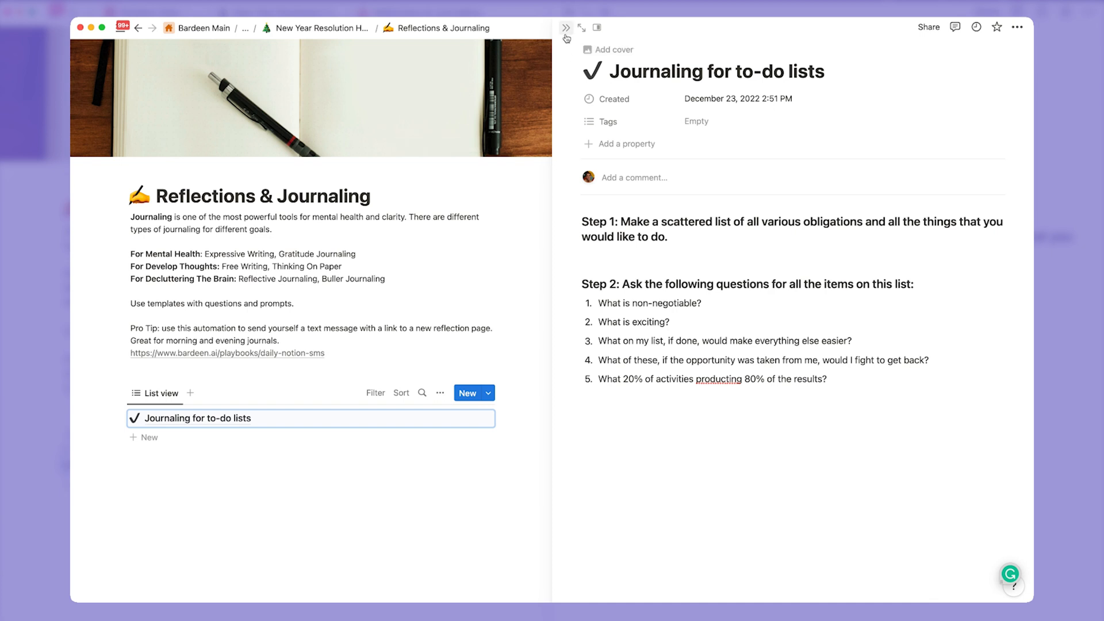
Return to the hub, open Analytical Daily Habits and scroll to its December calendar.
click(140, 27)
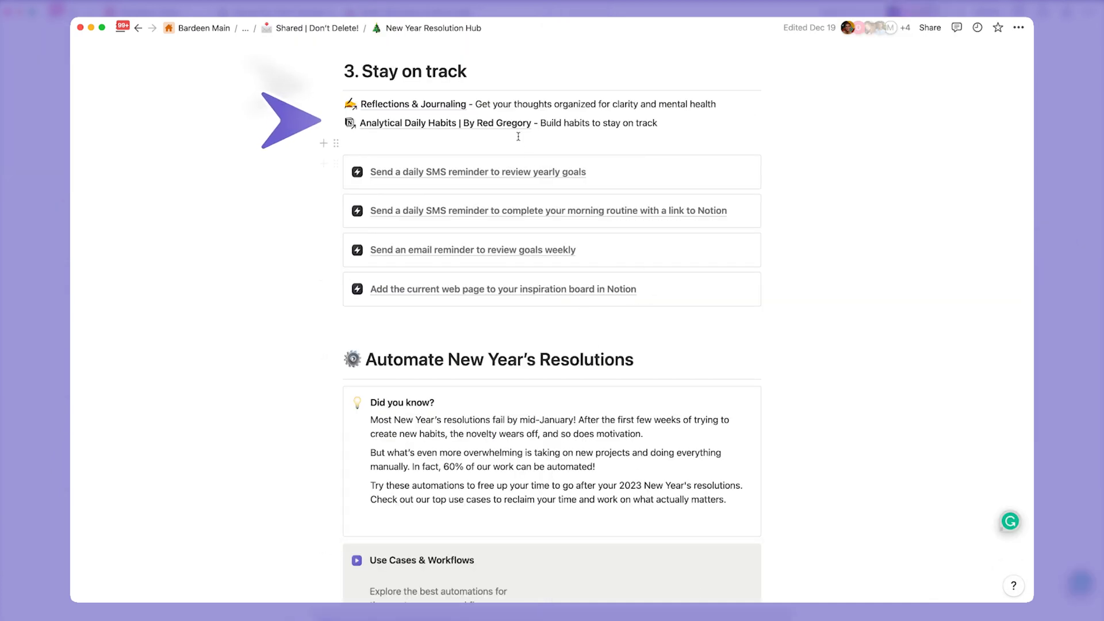
click(445, 123)
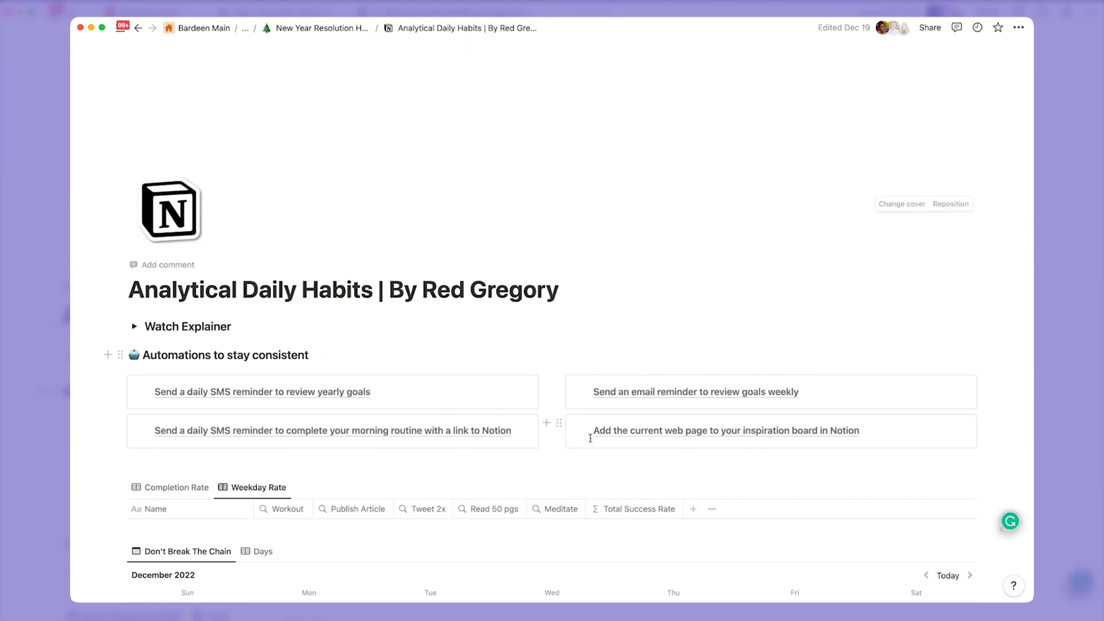
scroll(down, 3)
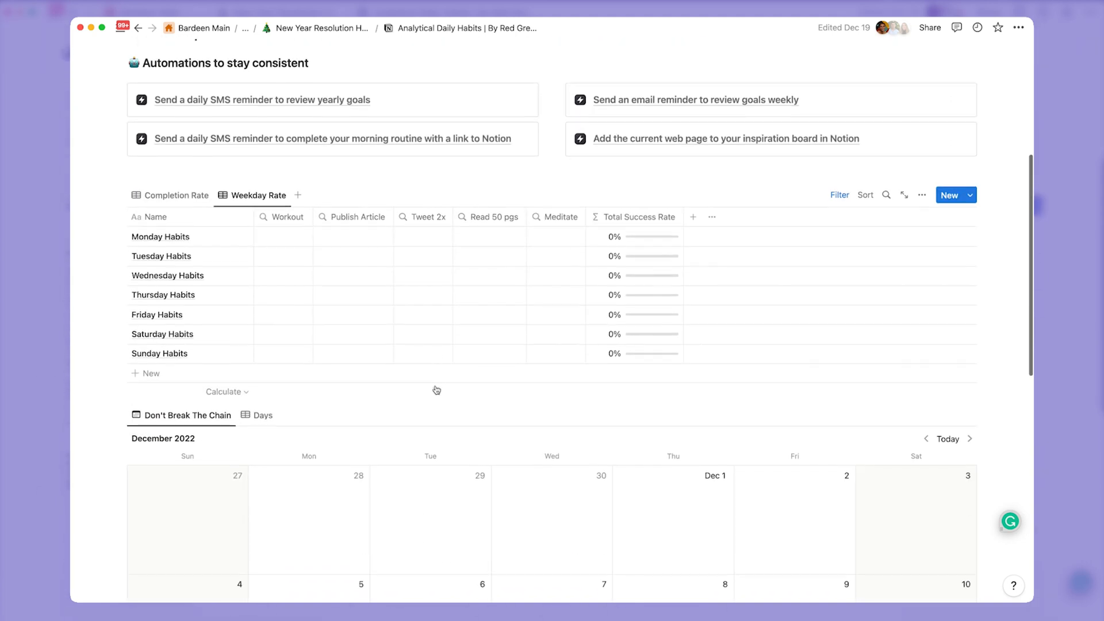
scroll(down, 3)
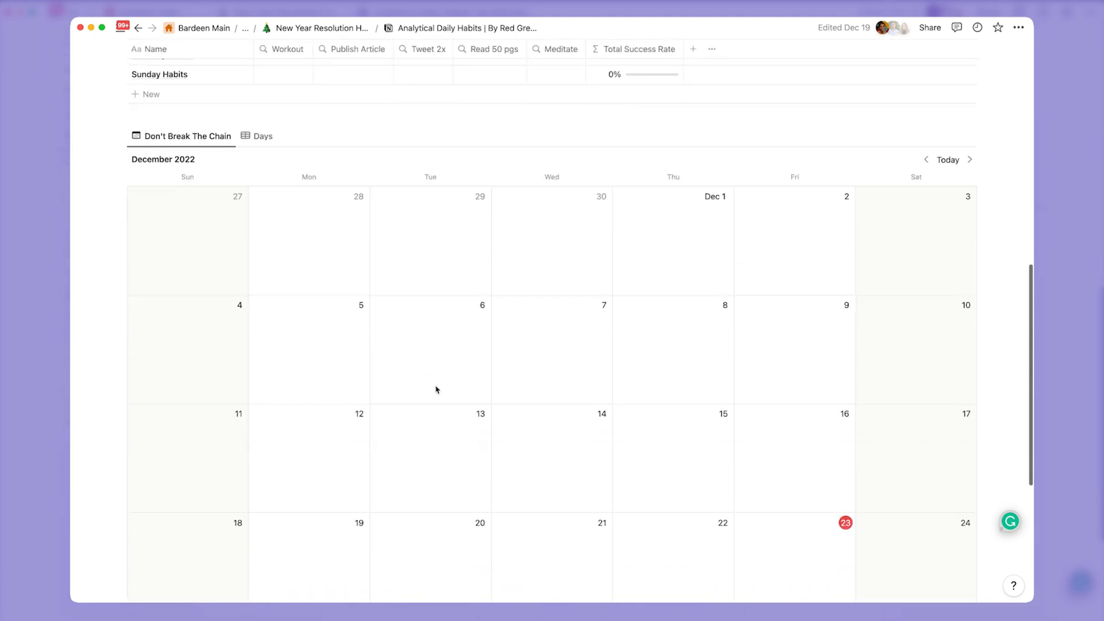
scroll(down, 3)
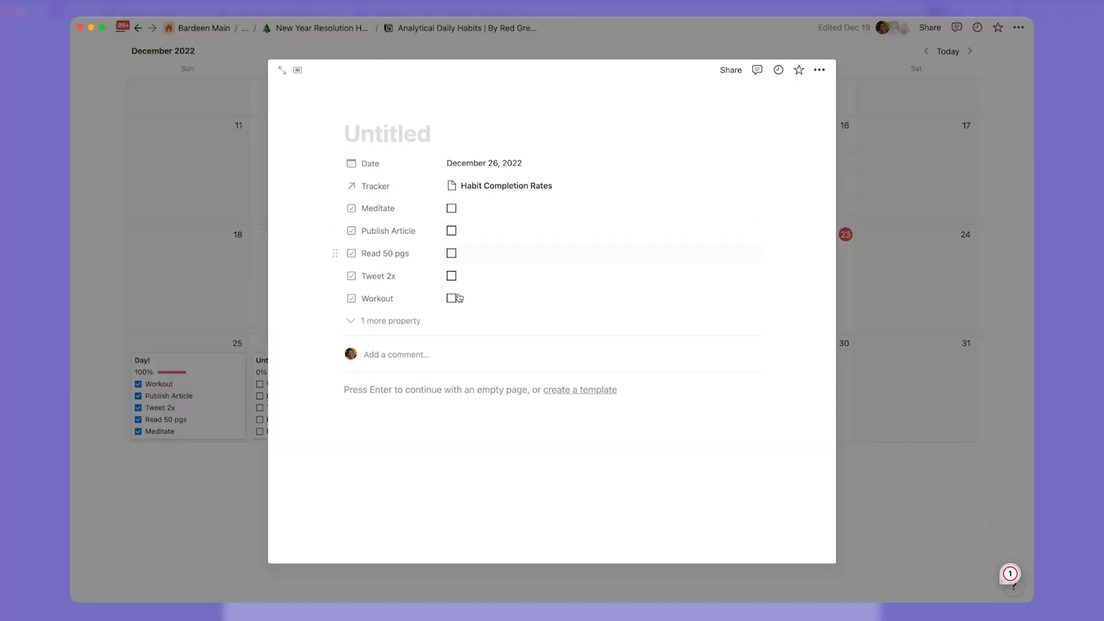
Check Workout and Meditate in the December 26 entry, making its total 40%.
click(451, 298)
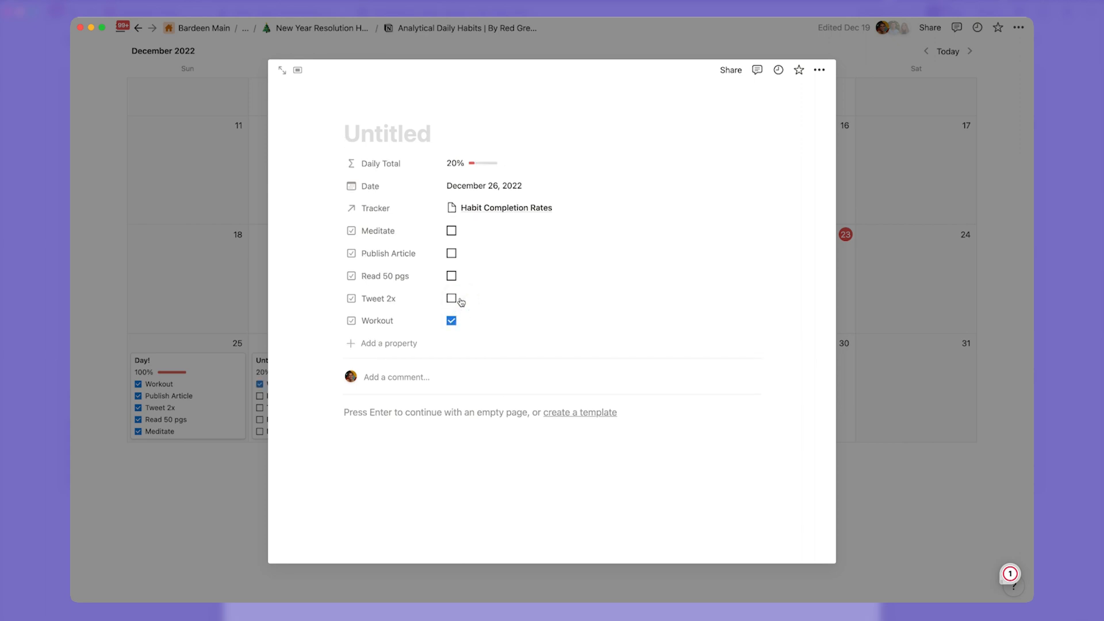
click(451, 230)
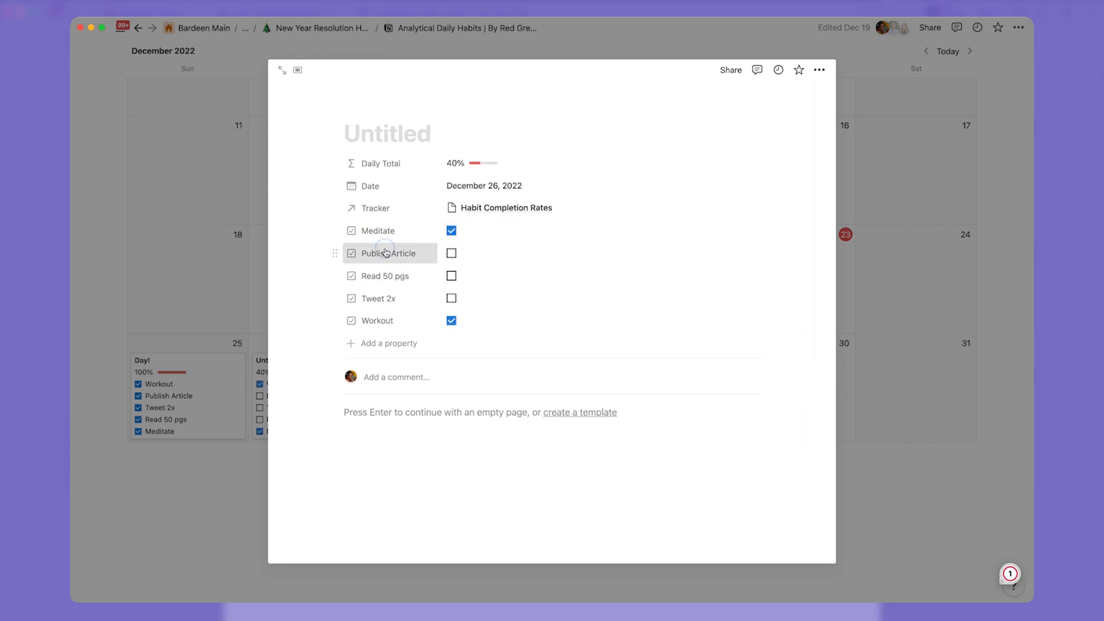
click(386, 253)
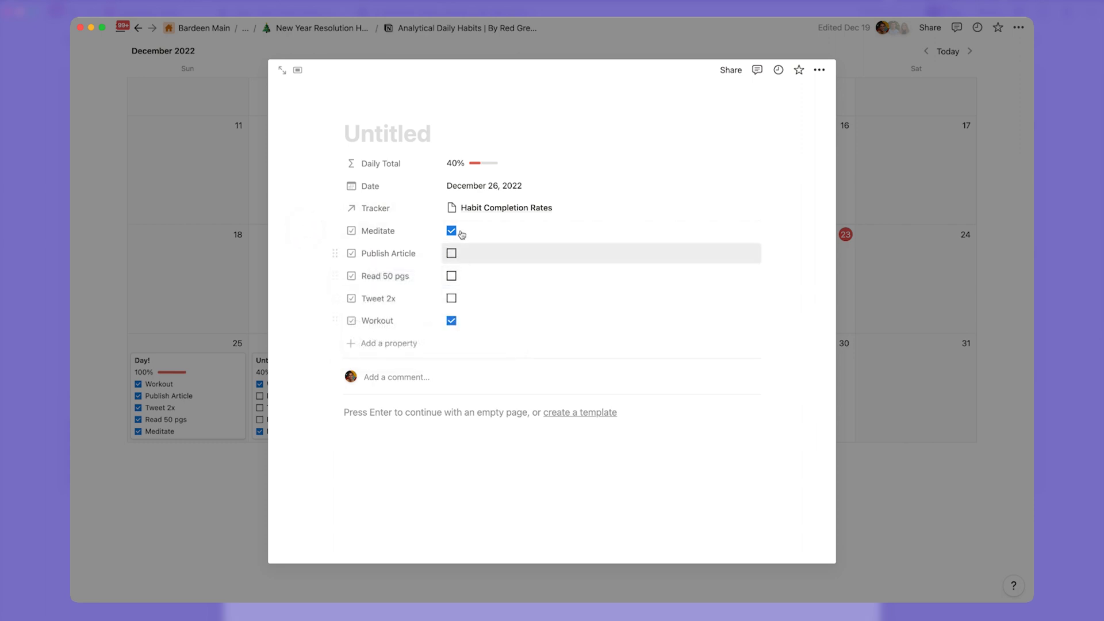
mouse_move(491, 165)
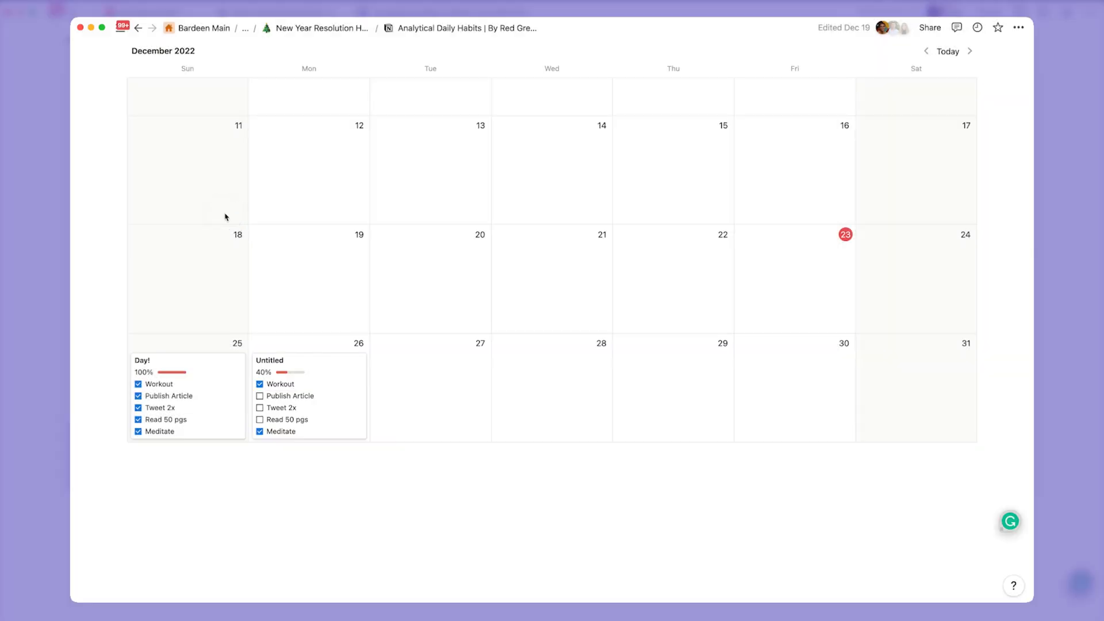
Switch the tracker to the Completion Rate view showing each habit's overall rate.
scroll(up, 3)
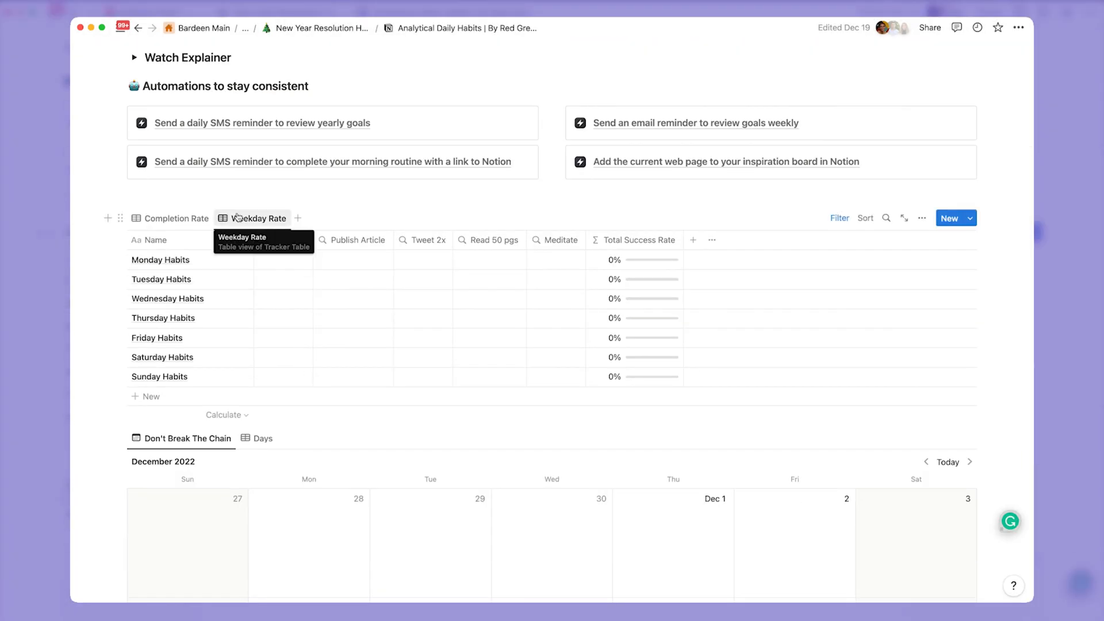
click(175, 217)
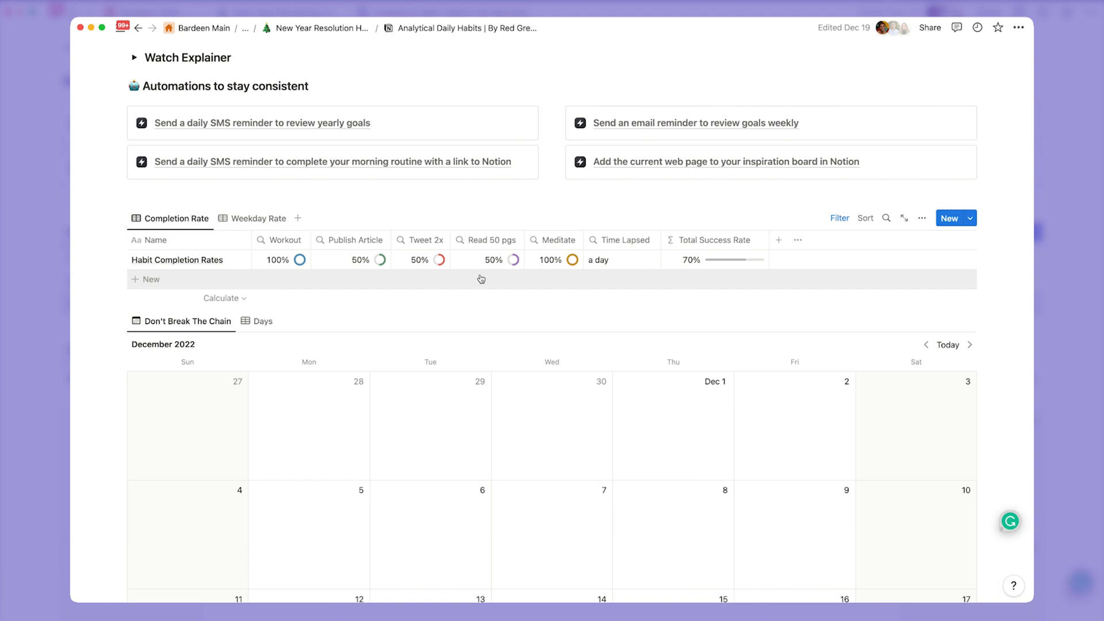
scroll(up, 3)
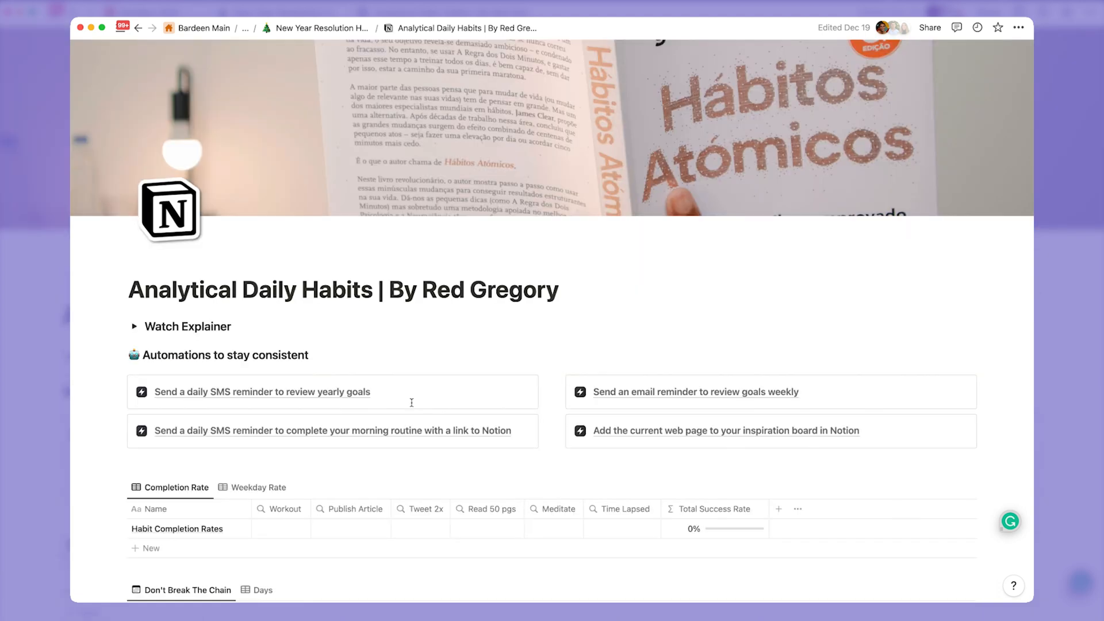
mouse_move(219, 400)
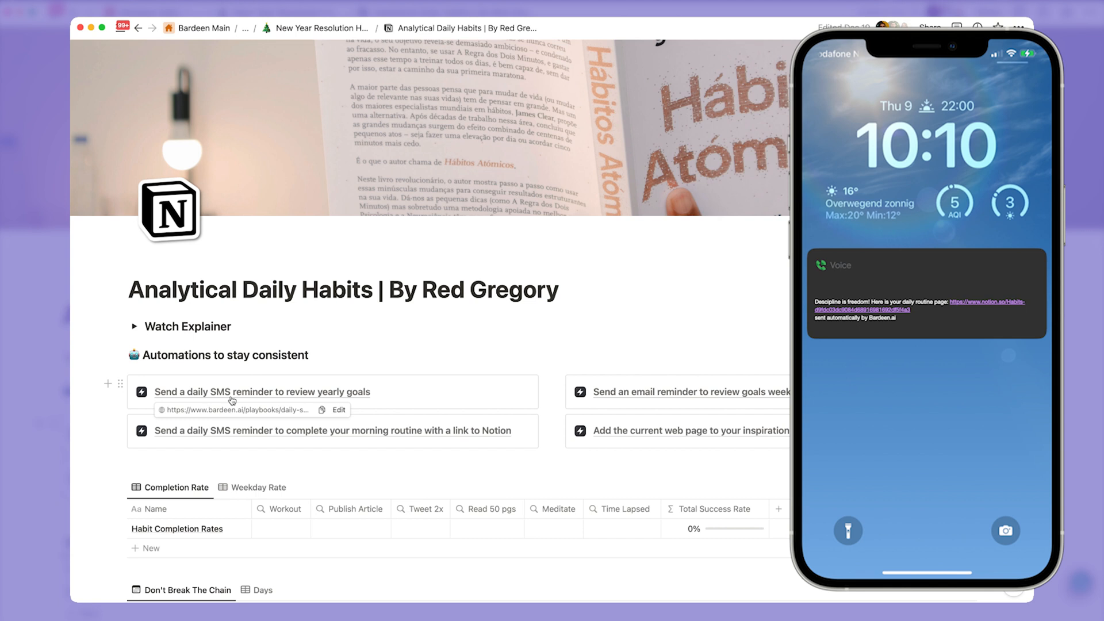
mouse_move(175, 65)
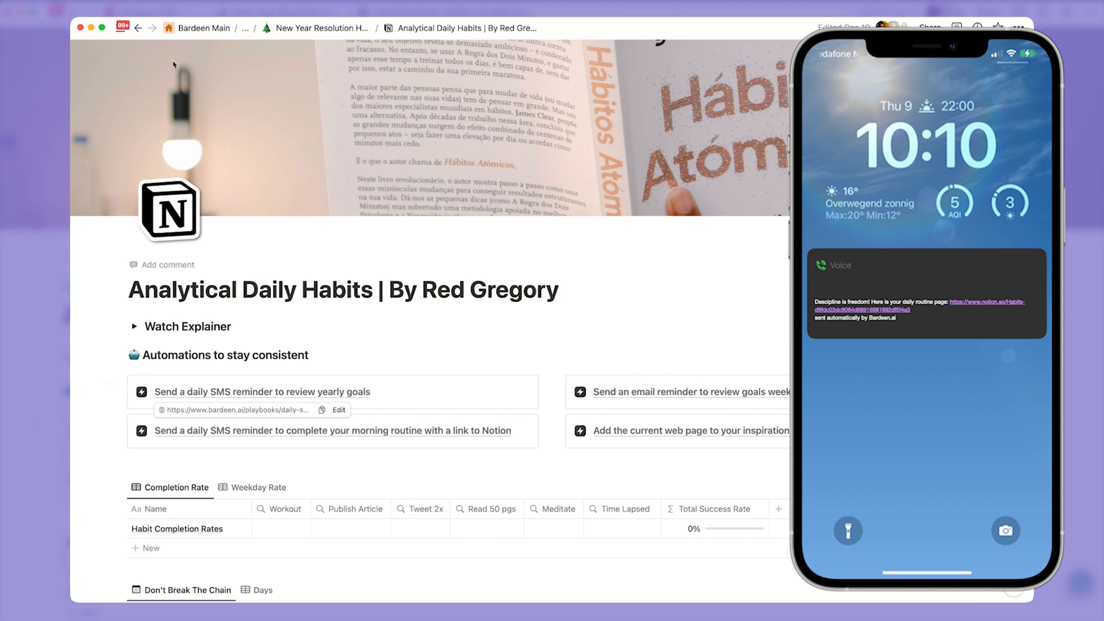